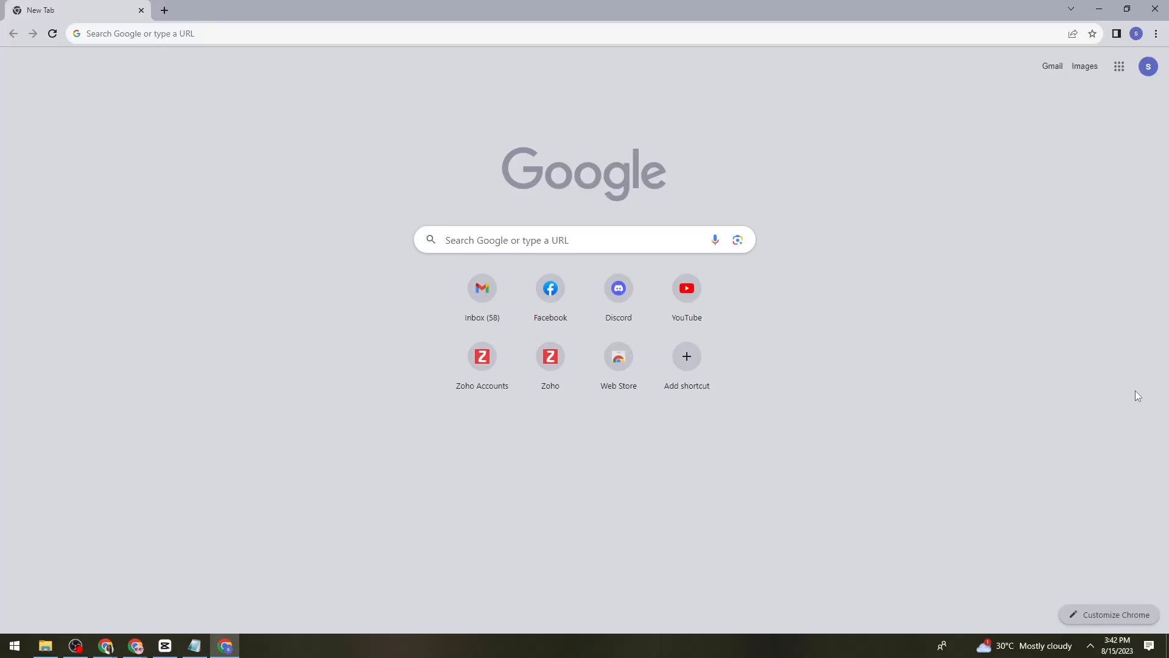
{"action": "mouse_move", "coordinate": [1138, 281]}
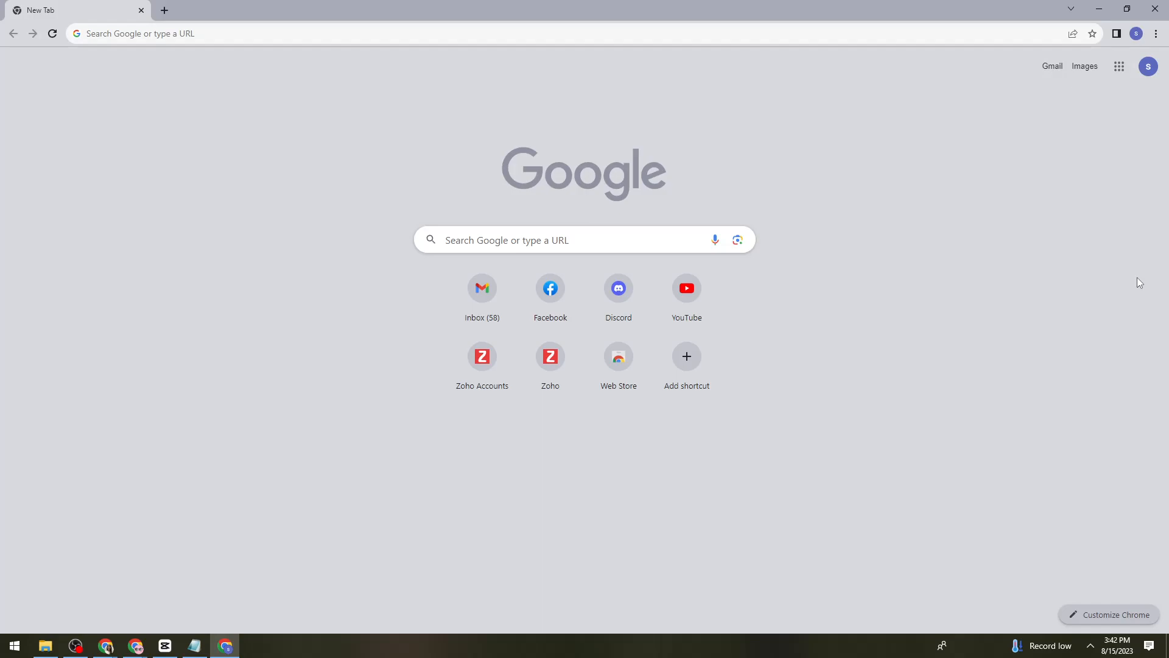
{"action": "mouse_move", "coordinate": [999, 273]}
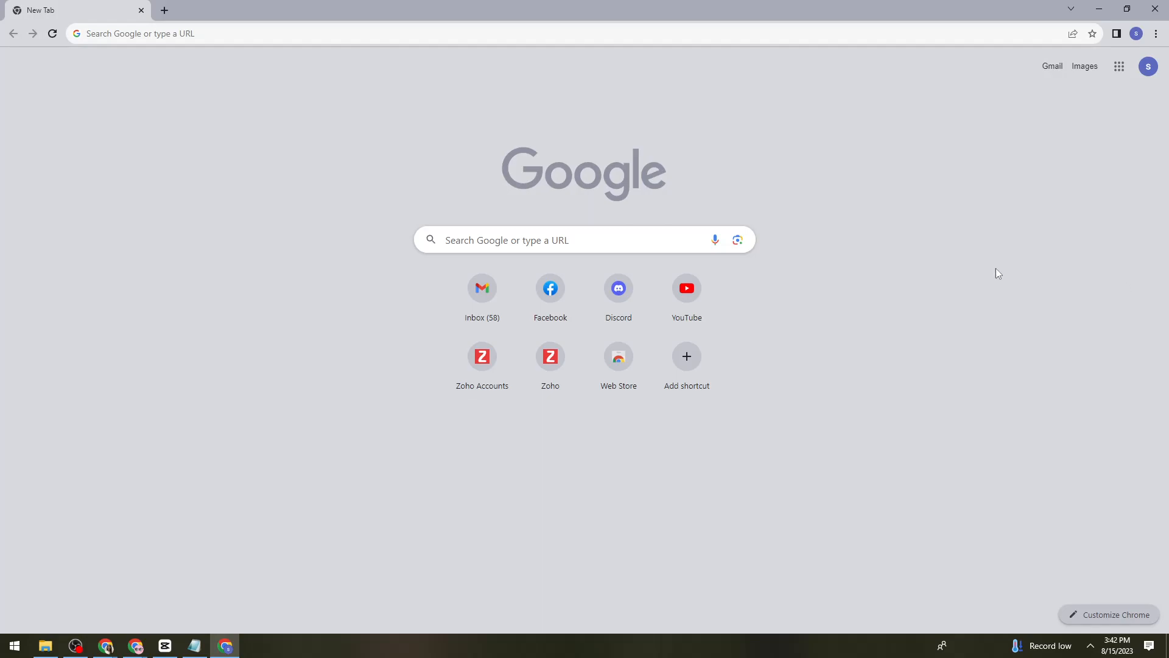
Sign in to the Discord web app with the saved credentials and reach the Friends home page
{"action": "left_click", "coordinate": [618, 289]}
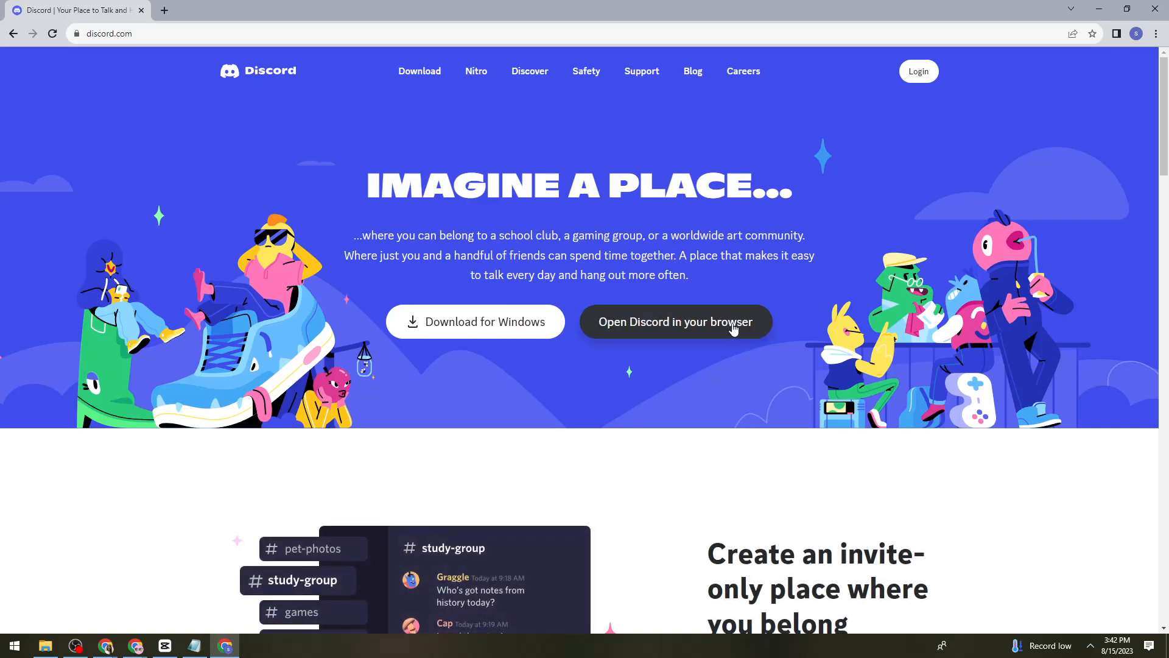
{"action": "left_click", "coordinate": [919, 71]}
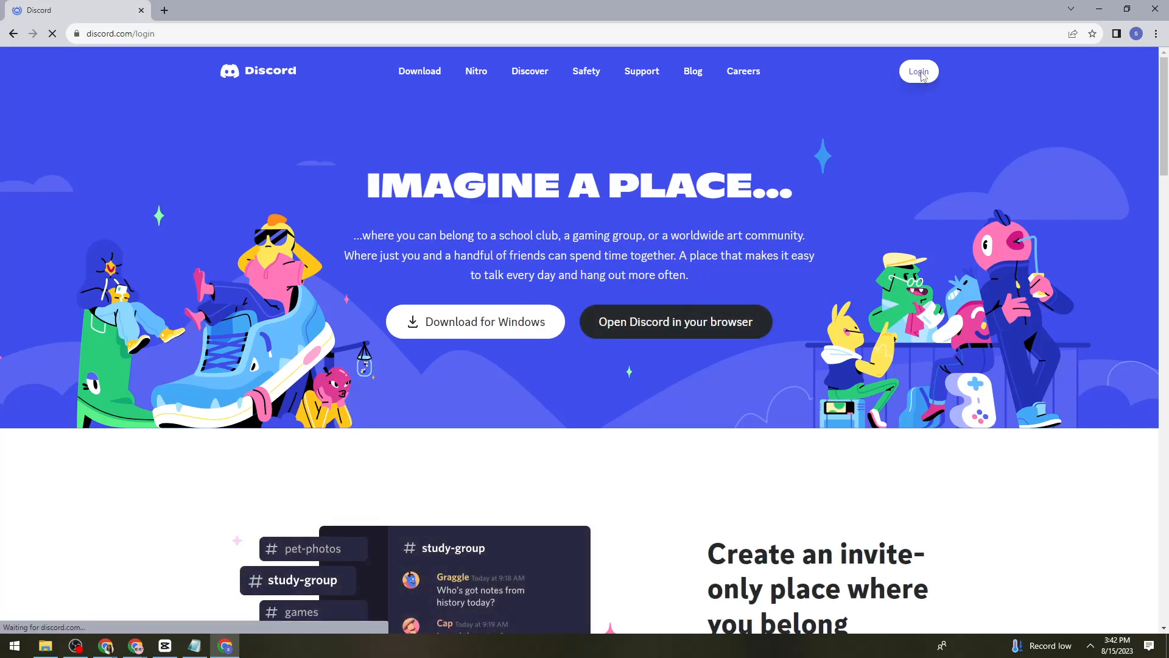
{"action": "left_click", "coordinate": [919, 71]}
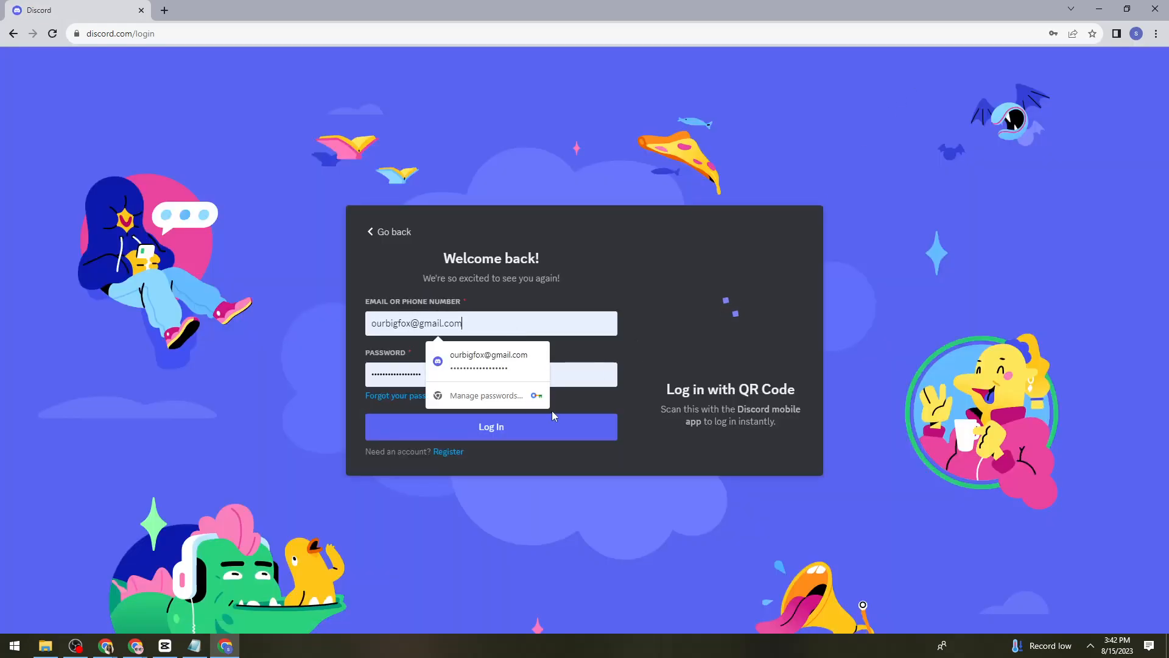
{"action": "left_click", "coordinate": [491, 426]}
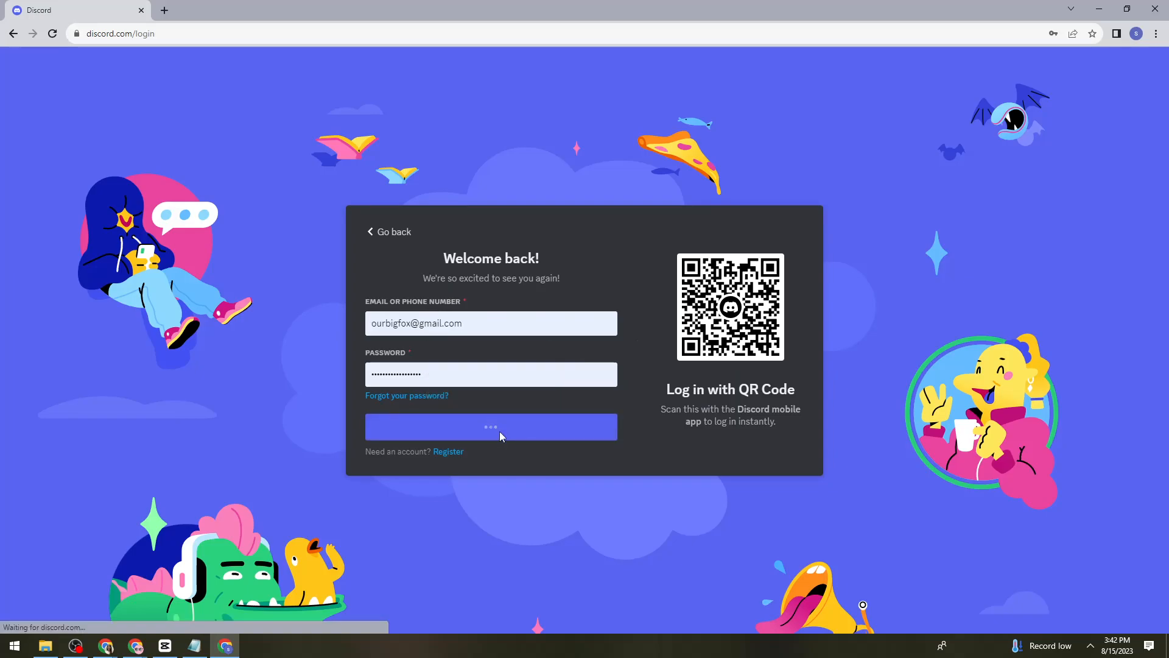
{"action": "left_click", "coordinate": [490, 426]}
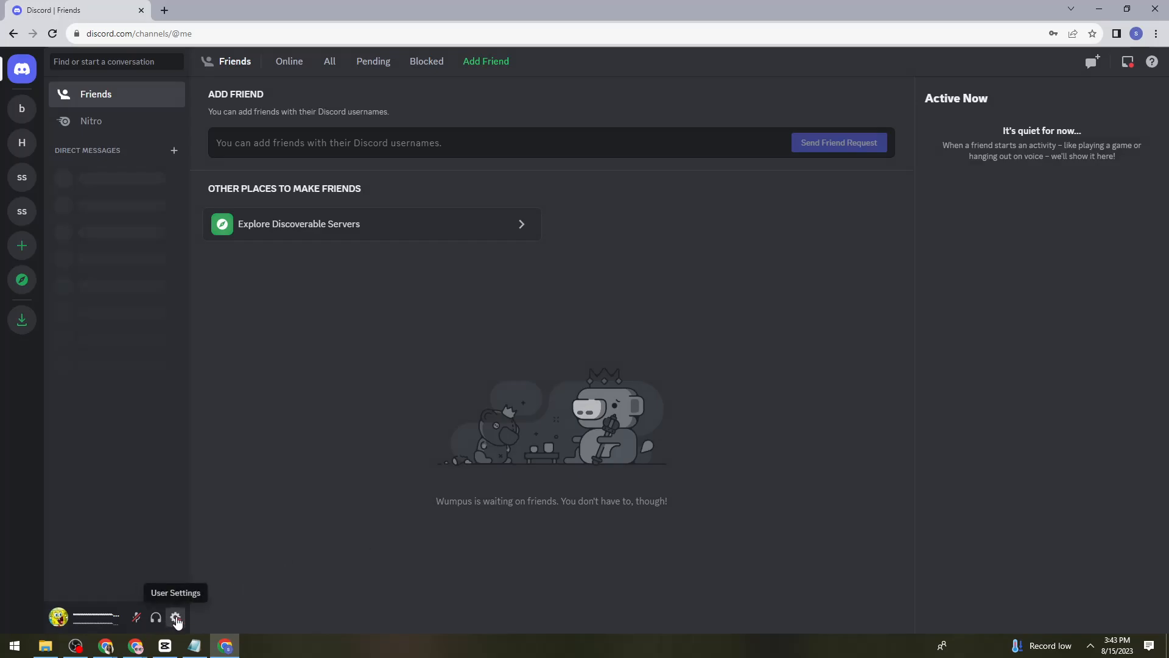
Reach Voice & Video in User Settings and allow Chrome microphone access for Discord
{"action": "left_click", "coordinate": [176, 617]}
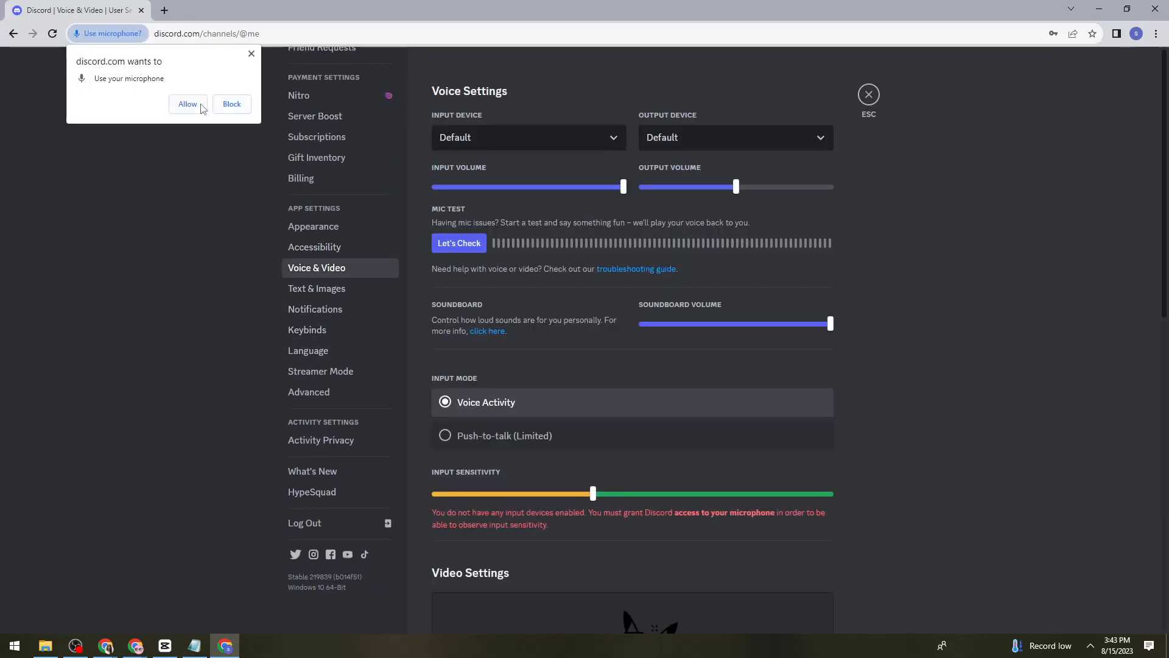
{"action": "mouse_move", "coordinate": [189, 91]}
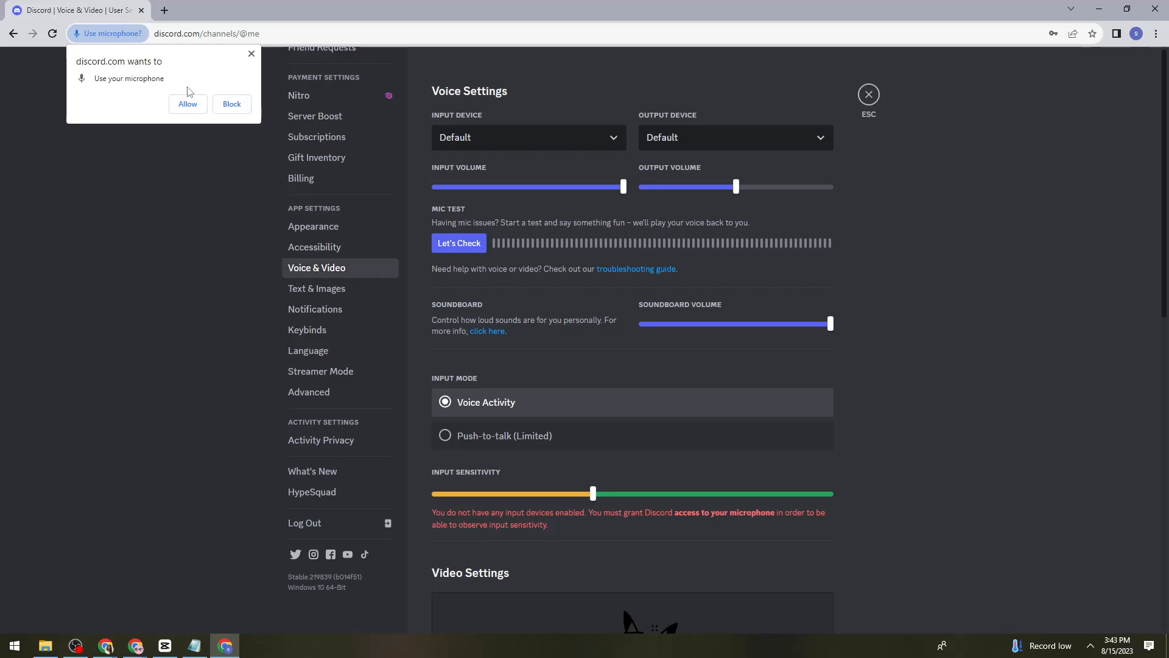
{"action": "left_click", "coordinate": [188, 104]}
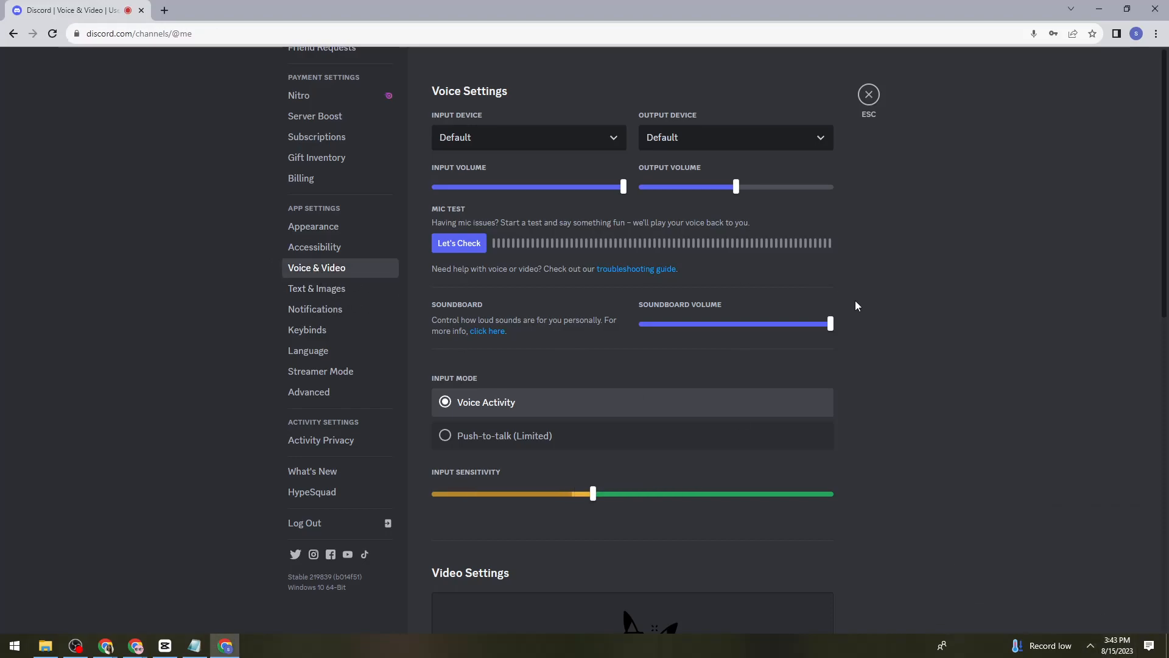
{"action": "scroll", "scroll_direction": "down", "scroll_amount": 3}
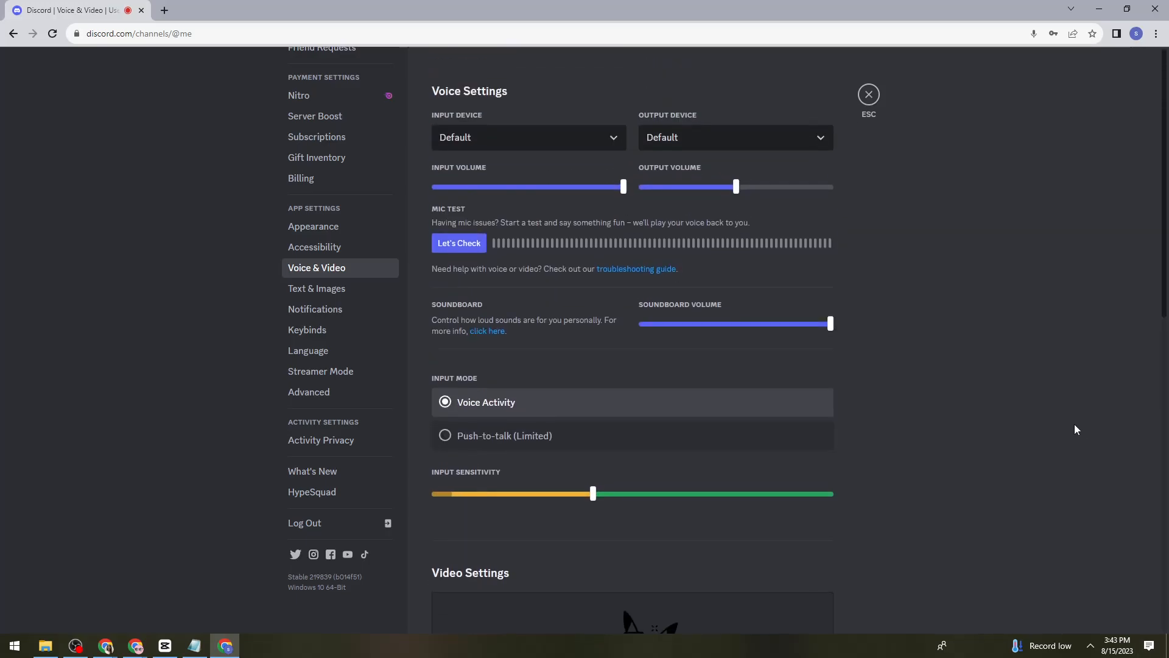
{"action": "scroll", "scroll_direction": "down", "scroll_amount": 3}
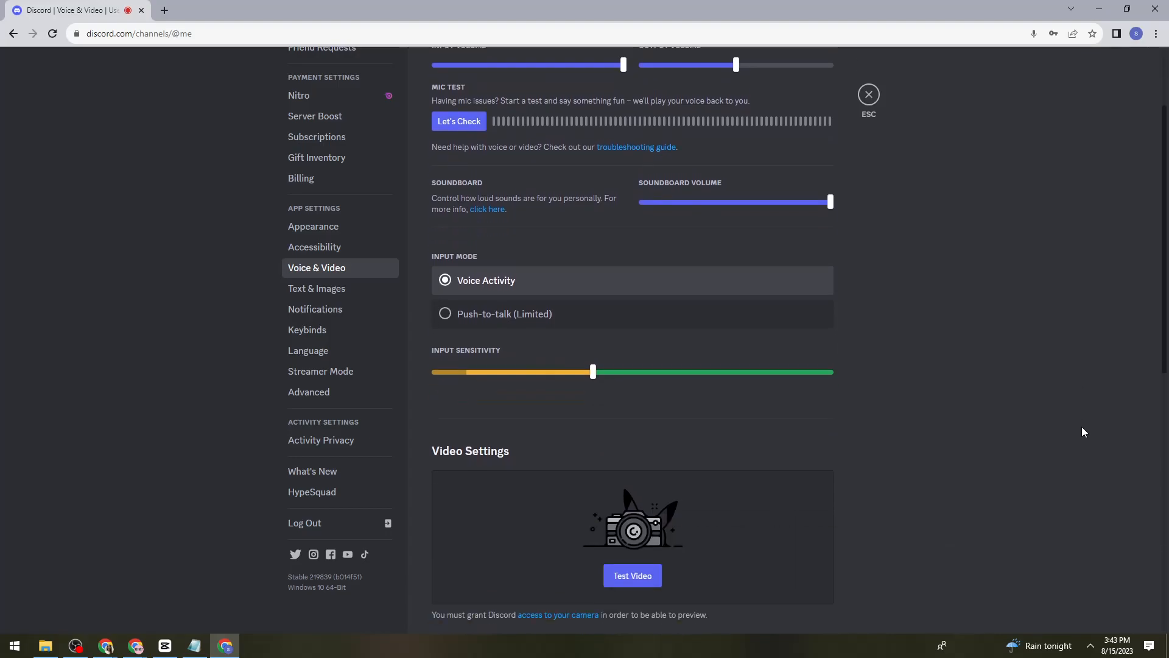
{"action": "scroll", "scroll_direction": "down", "scroll_amount": 3}
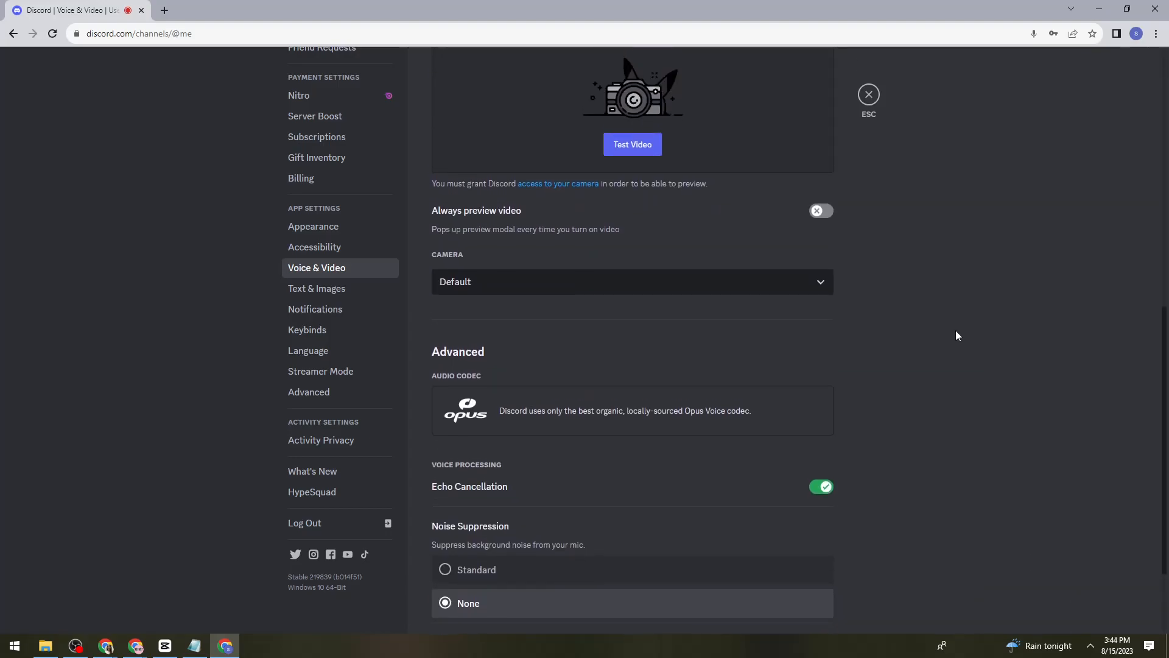
{"action": "scroll", "scroll_direction": "up", "scroll_amount": 3}
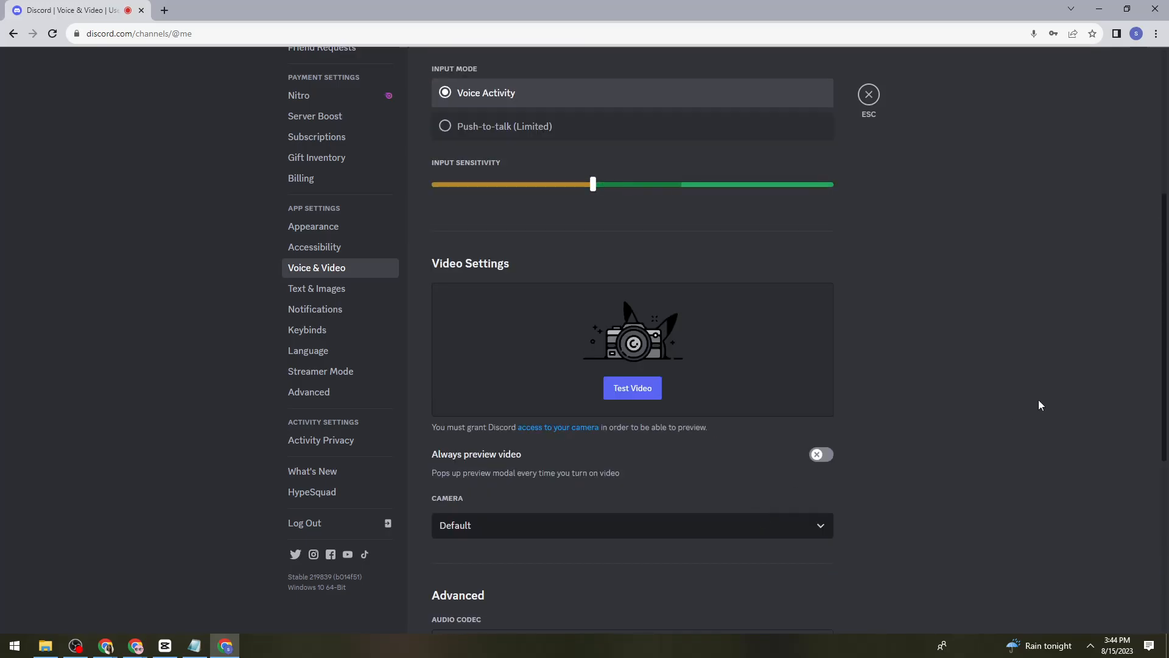
{"action": "scroll", "scroll_direction": "down", "scroll_amount": 3}
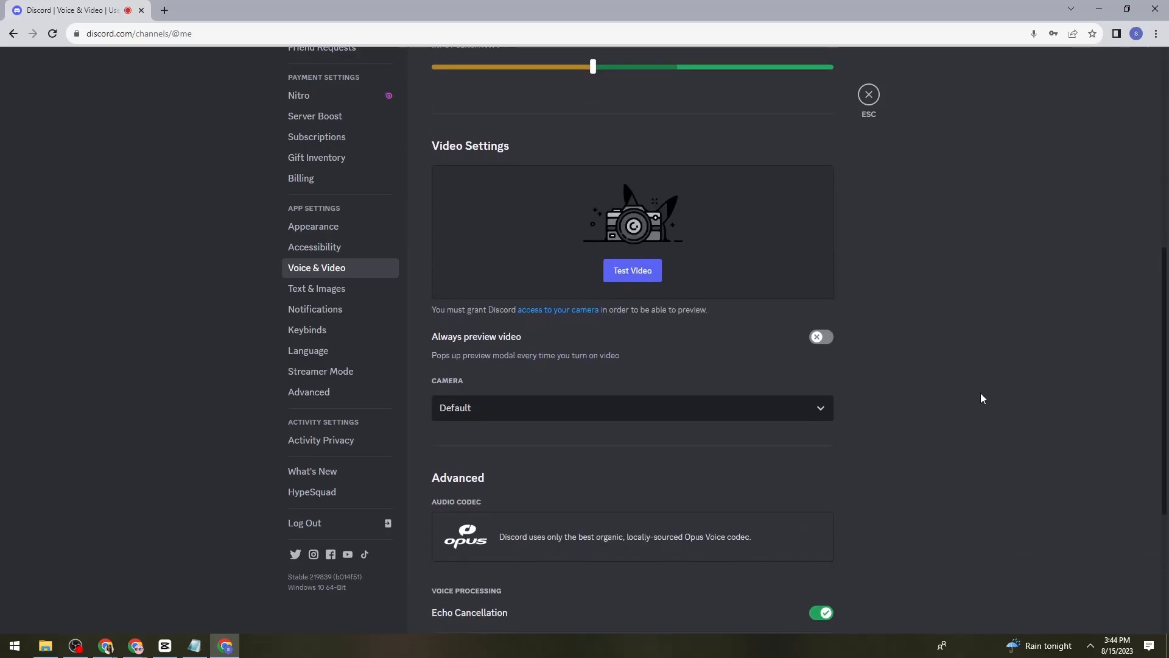
{"action": "scroll", "scroll_direction": "down", "scroll_amount": 3}
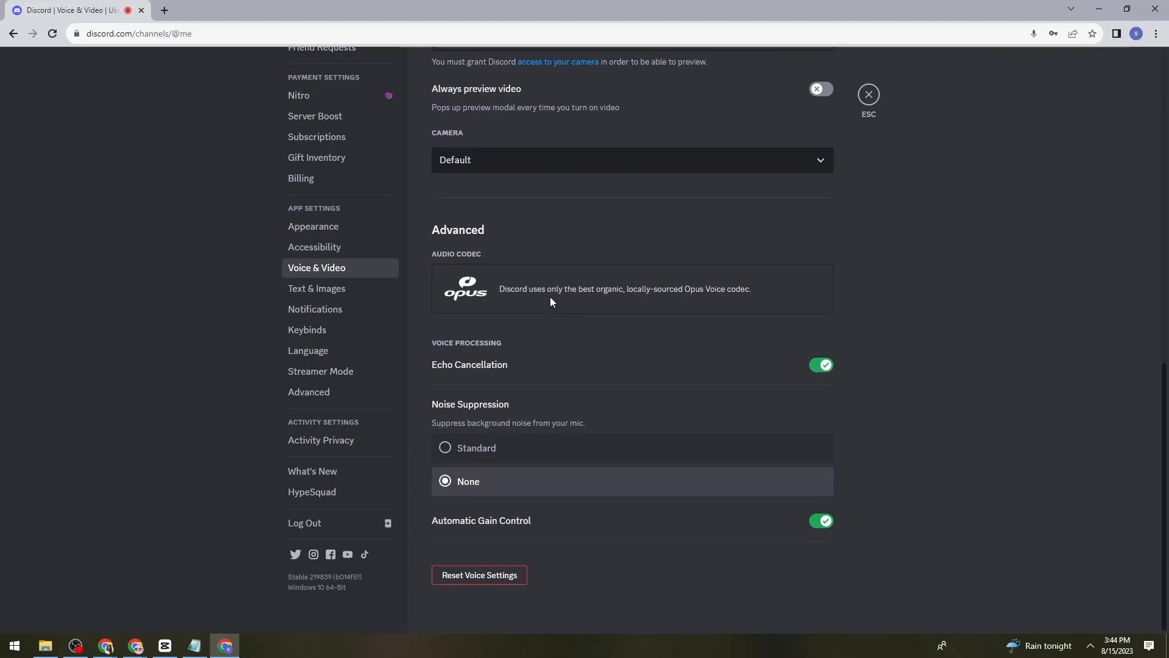
{"action": "mouse_move", "coordinate": [1004, 432]}
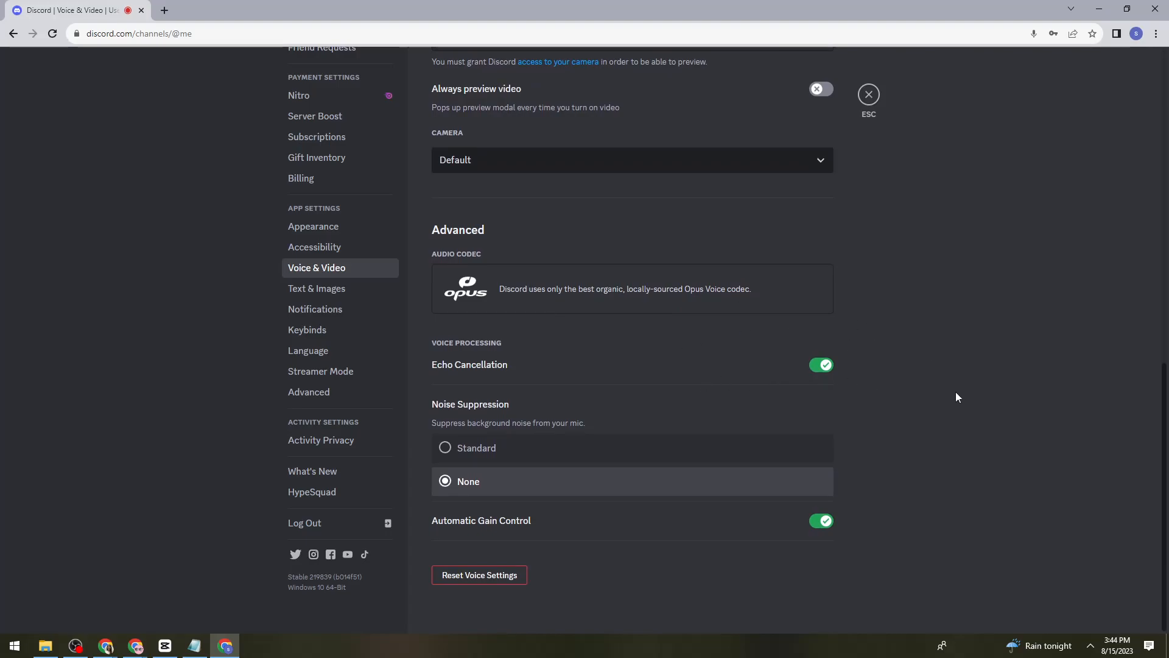
{"action": "mouse_move", "coordinate": [954, 394]}
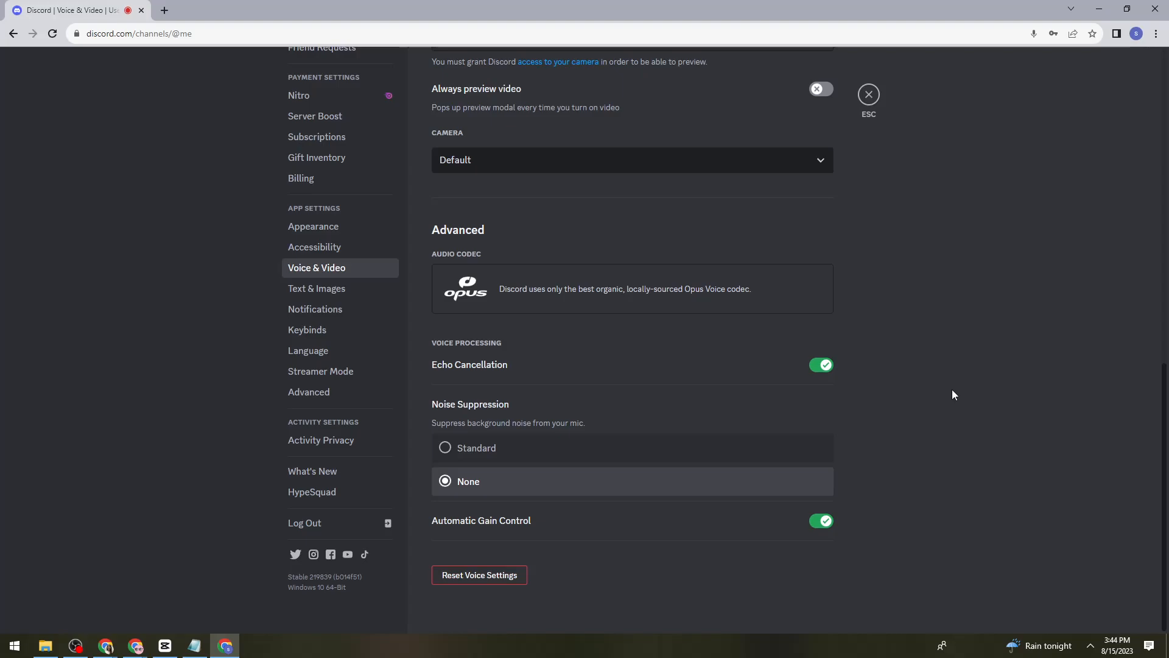
{"action": "mouse_move", "coordinate": [950, 391]}
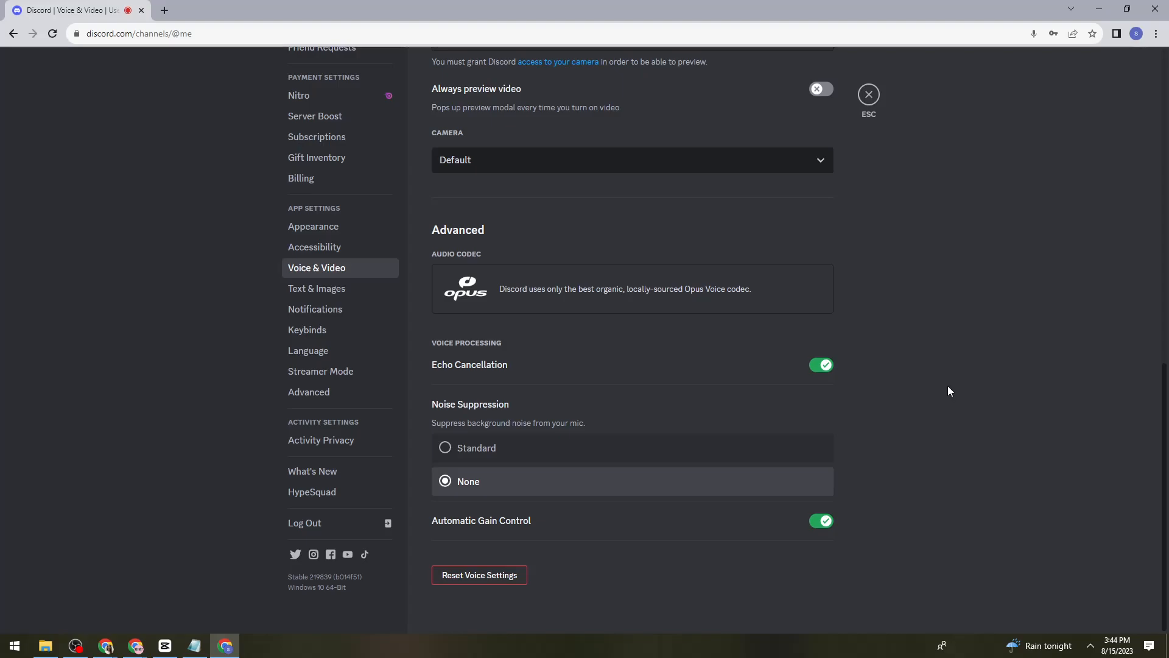
{"action": "mouse_move", "coordinate": [963, 424]}
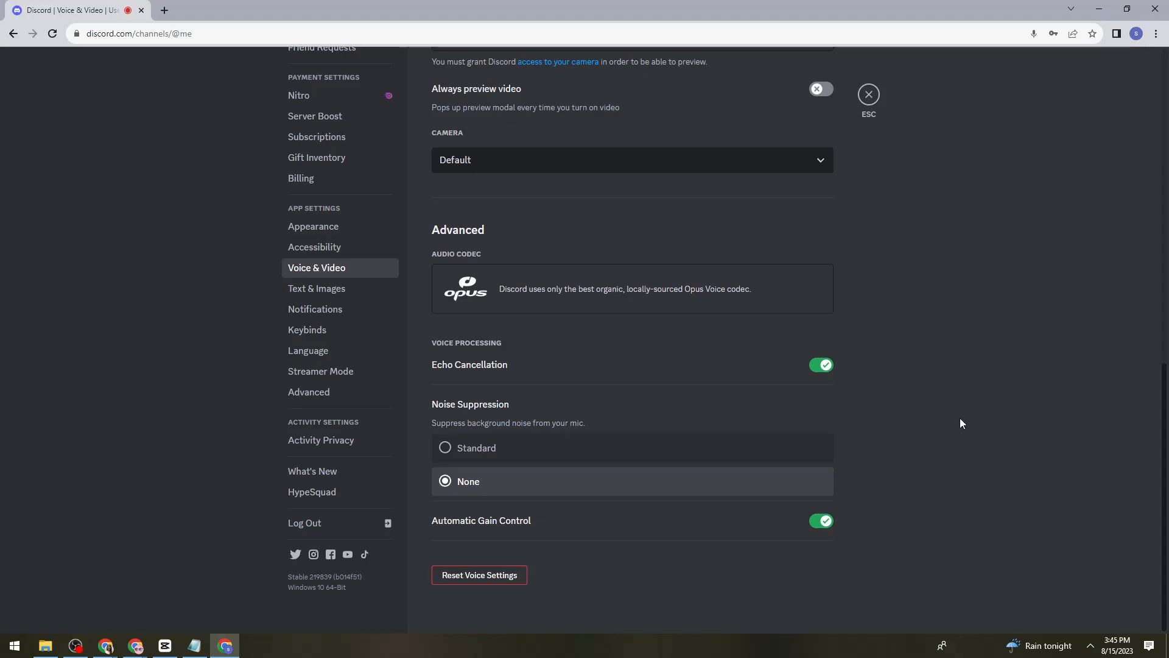
{"action": "mouse_move", "coordinate": [951, 425]}
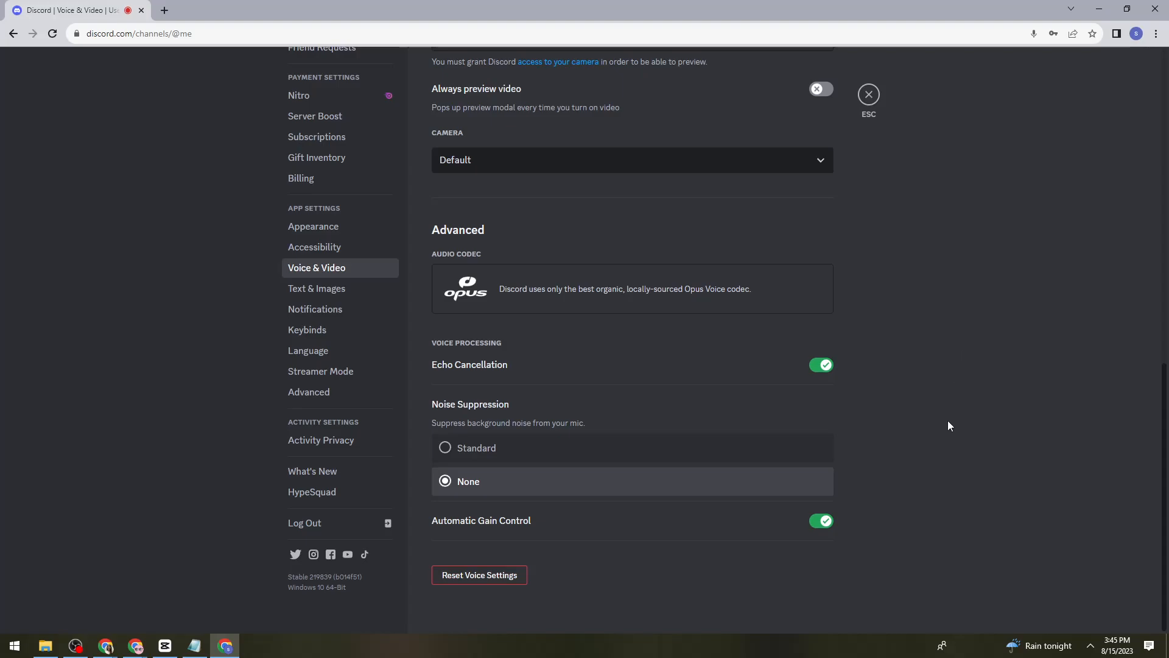
{"action": "mouse_move", "coordinate": [969, 401]}
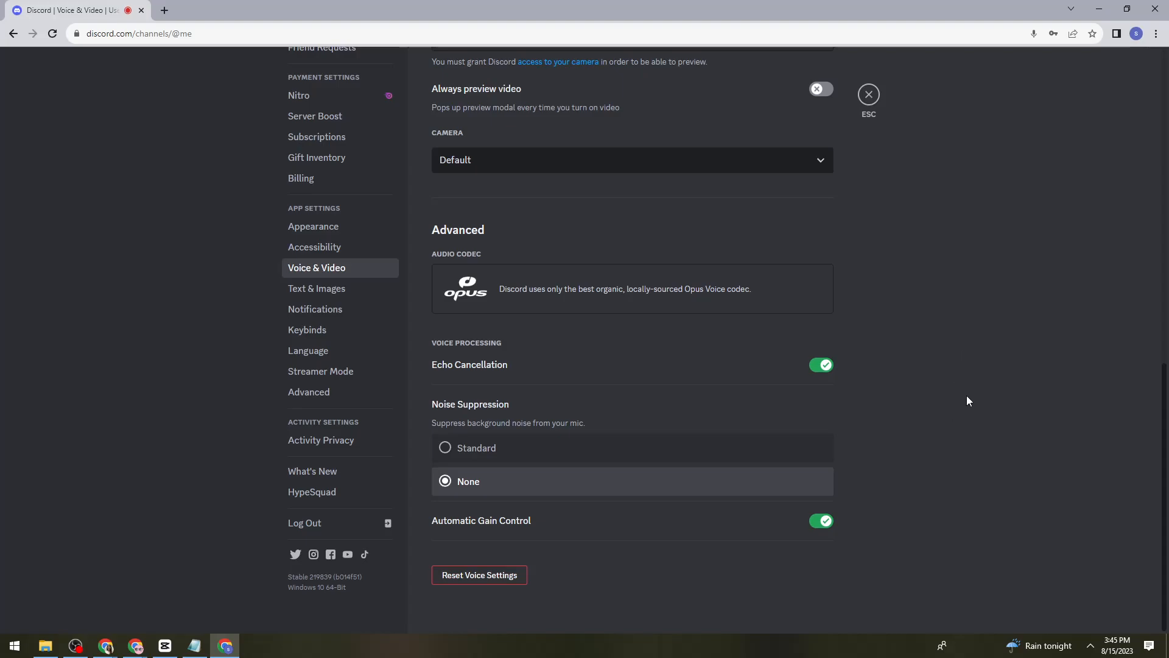
{"action": "mouse_move", "coordinate": [971, 395]}
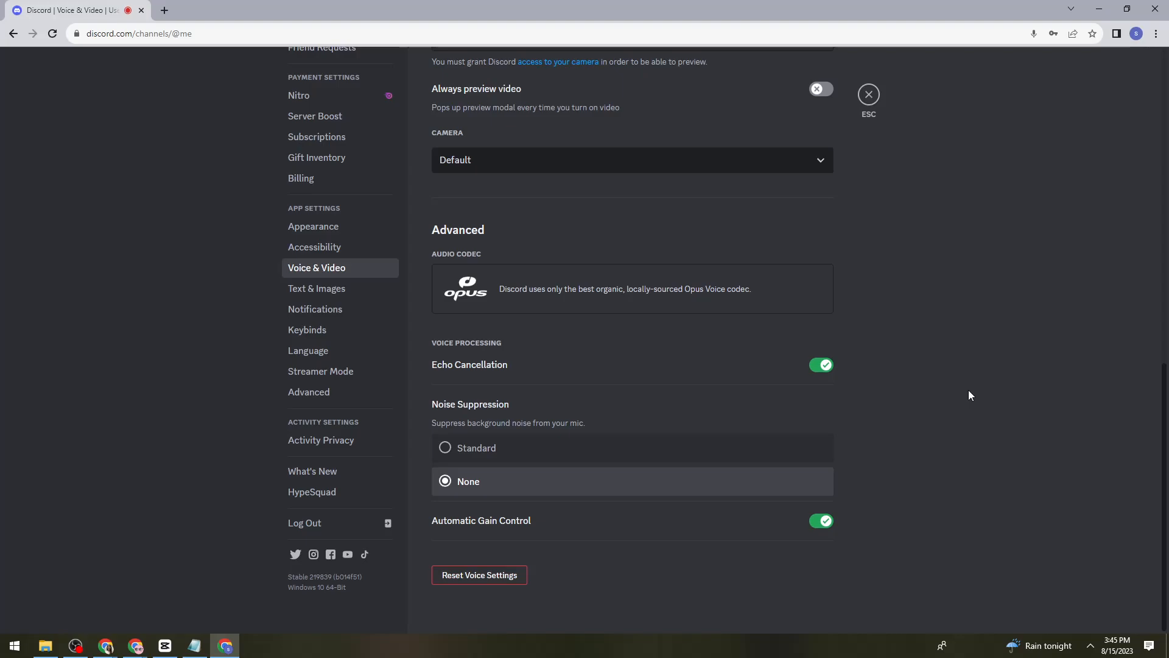
{"action": "mouse_move", "coordinate": [999, 392]}
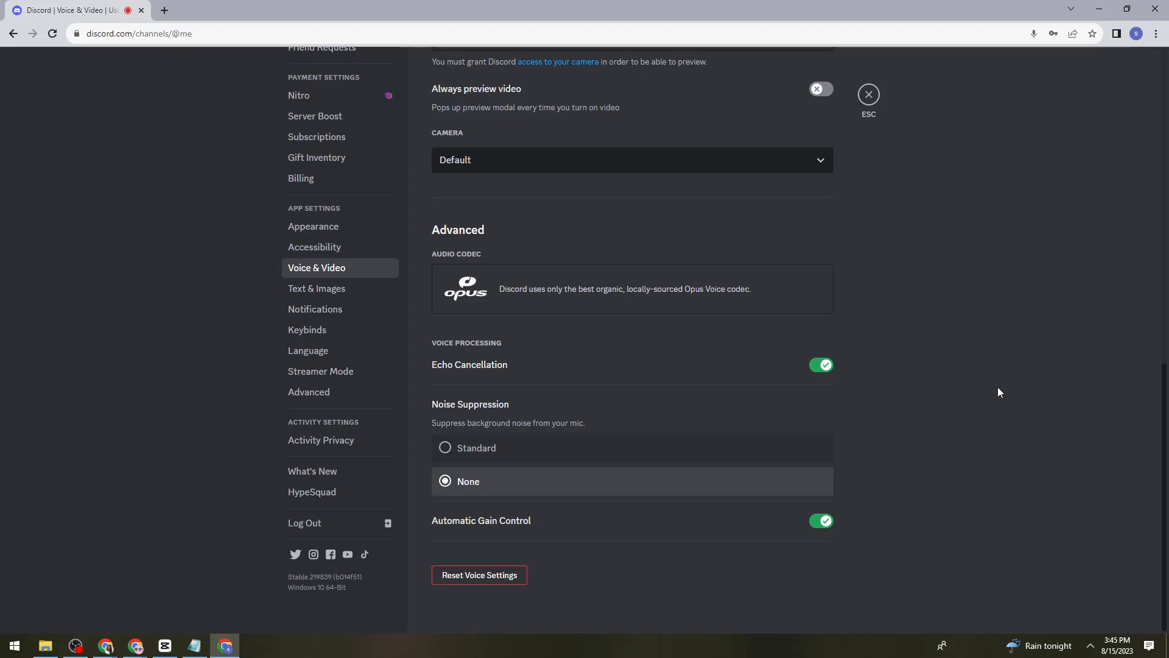
{"action": "mouse_move", "coordinate": [994, 387]}
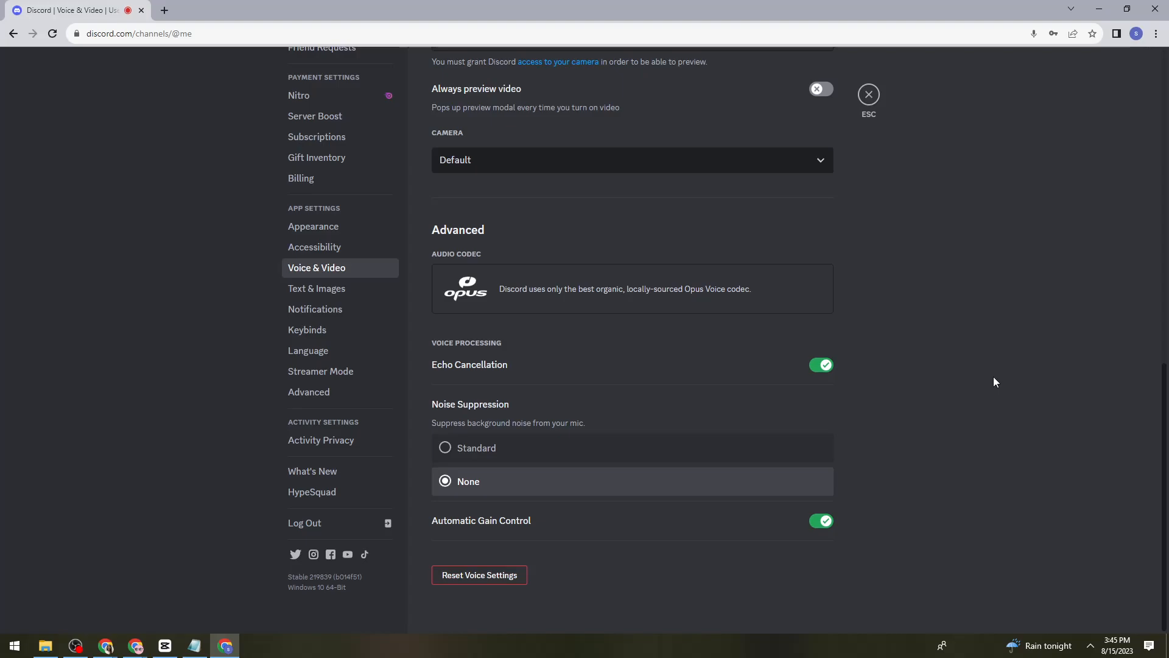
{"action": "mouse_move", "coordinate": [978, 376]}
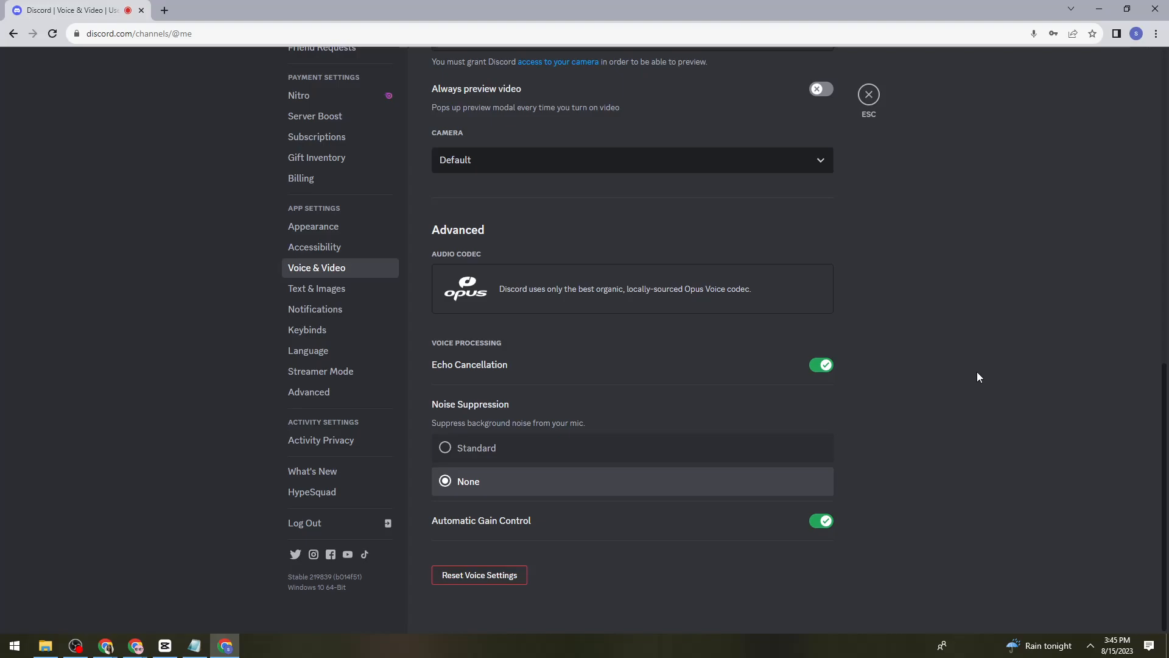
{"action": "mouse_move", "coordinate": [949, 254]}
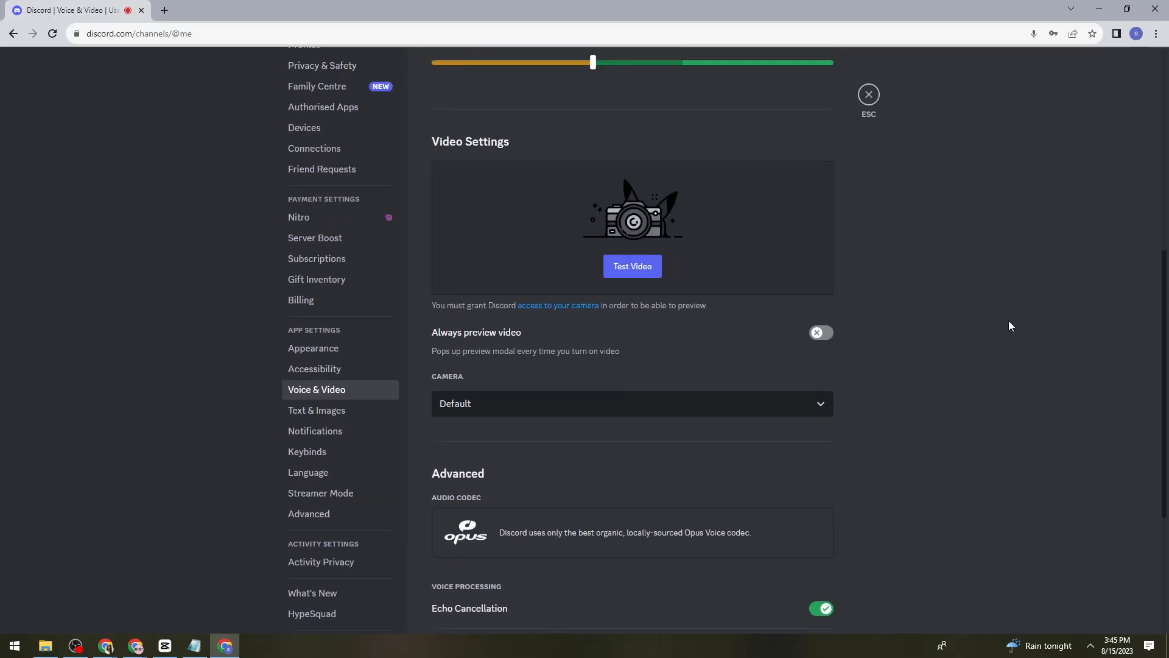
Check the Echo Cancellation toggle stays on in Voice & Video, then leave for Windows search
{"action": "scroll", "scroll_direction": "up", "scroll_amount": 3}
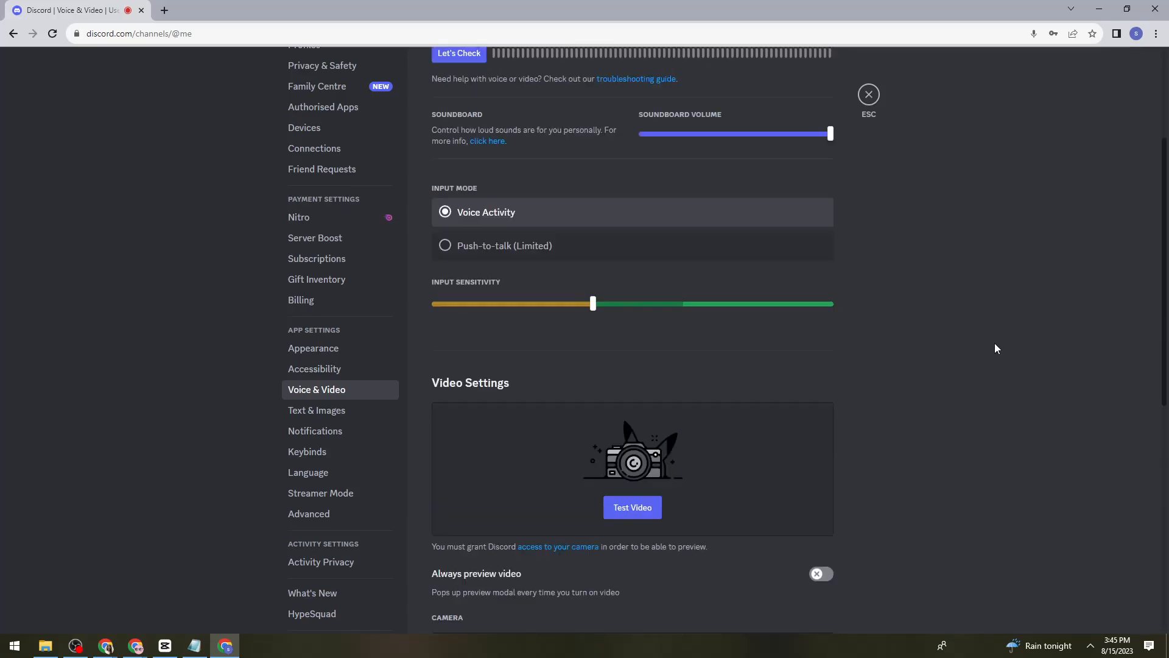
{"action": "scroll", "scroll_direction": "down", "scroll_amount": 3}
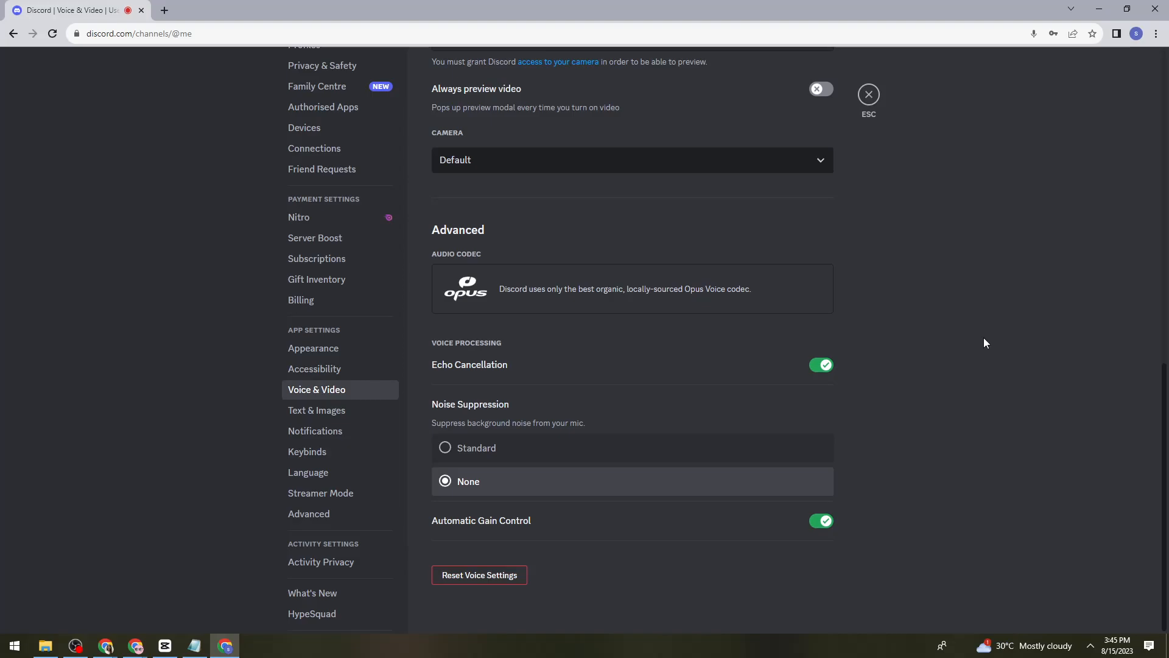
{"action": "mouse_move", "coordinate": [949, 406]}
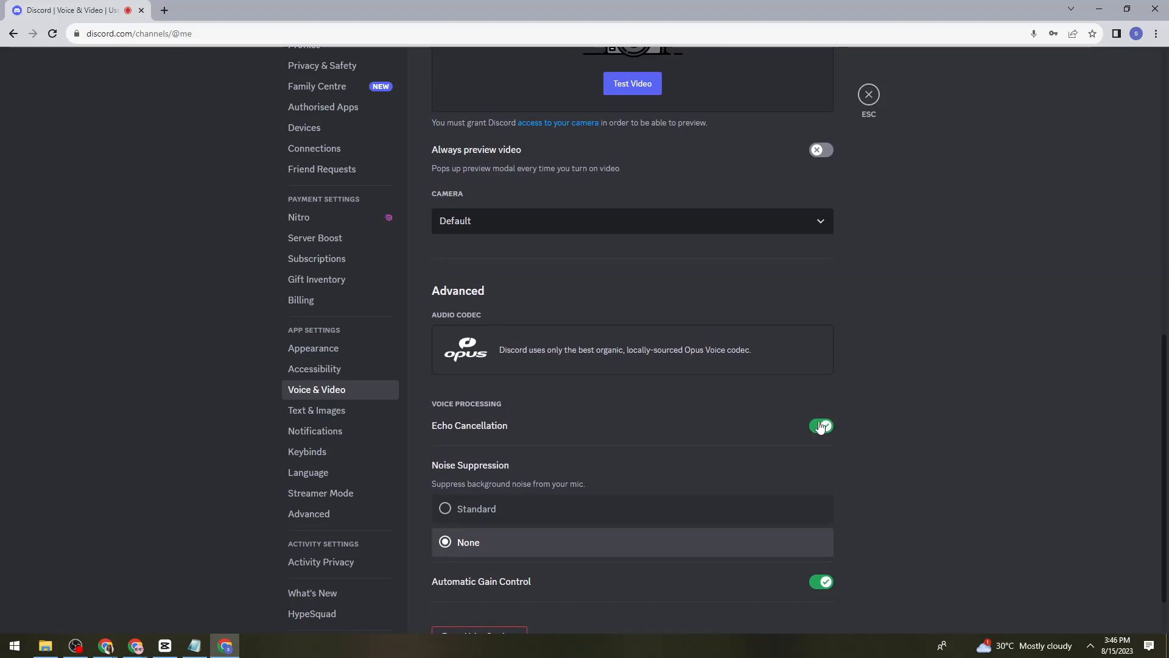
{"action": "left_click", "coordinate": [819, 425]}
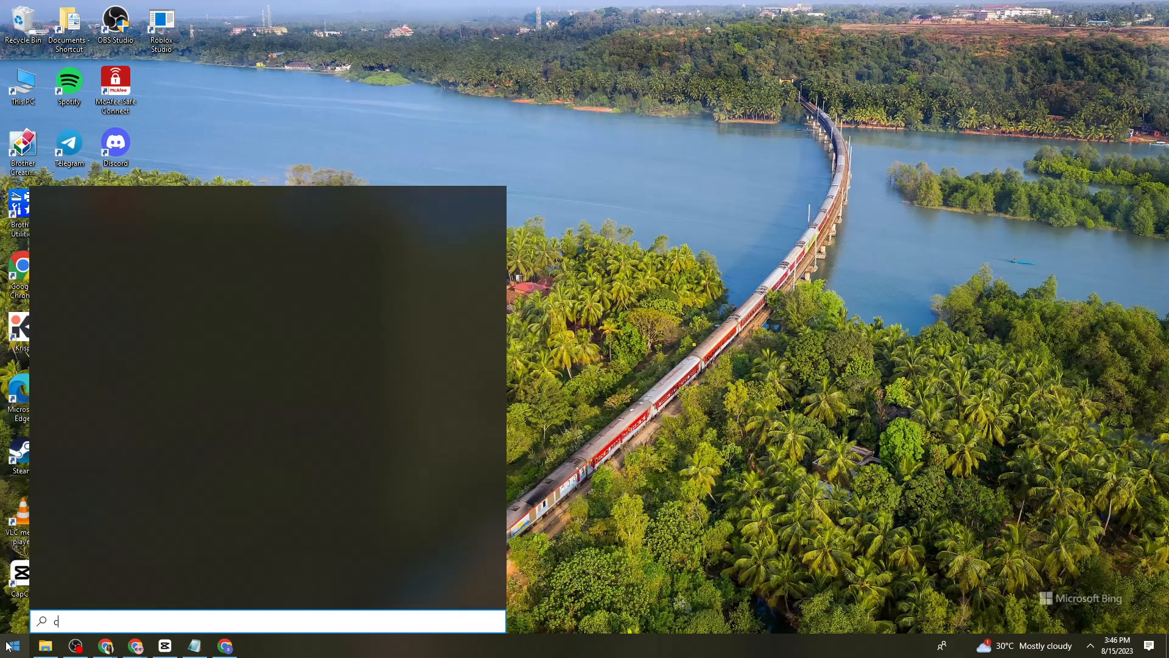
Launch Command Prompt from Start search ('cmd') beside the Notepad command list
{"action": "type", "text": "md"}
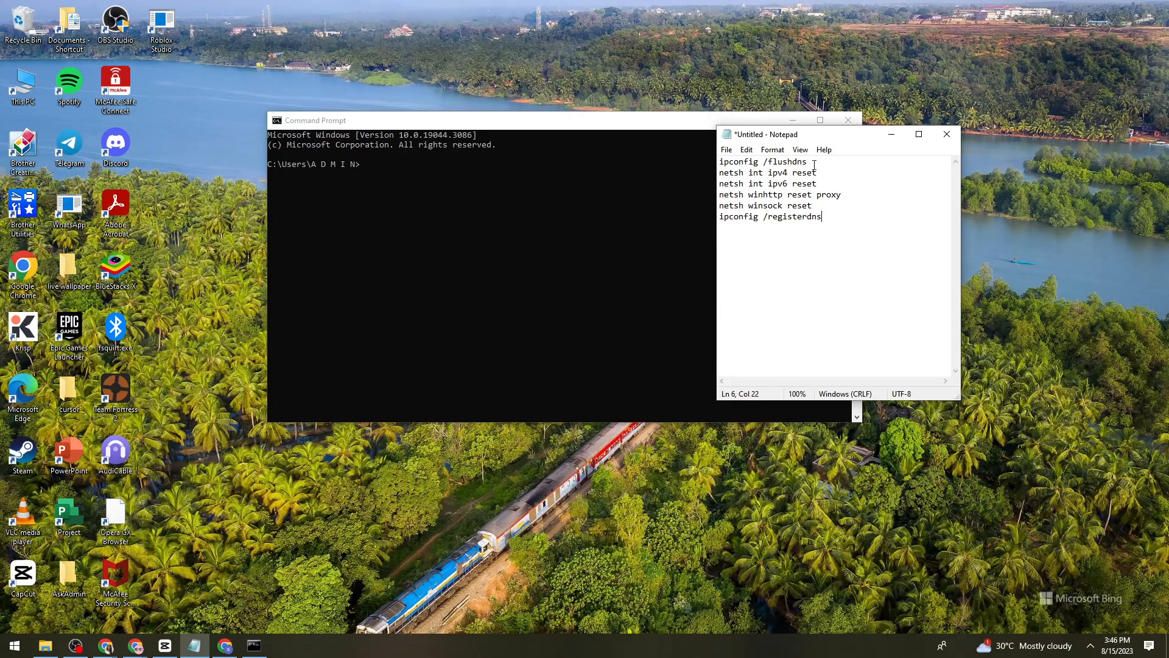
Highlight the network-reset commands from netsh int ipv4 reset to ipconfig /registerdns, then close the note
{"action": "double_click", "coordinate": [762, 162]}
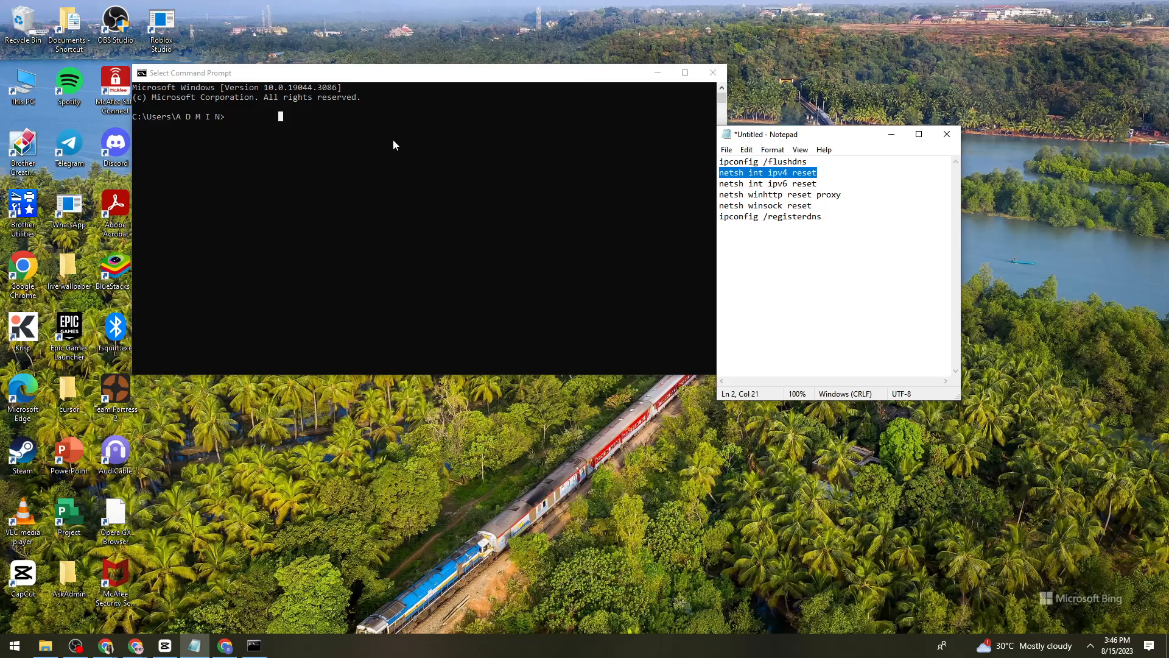
{"action": "mouse_move", "coordinate": [884, 165]}
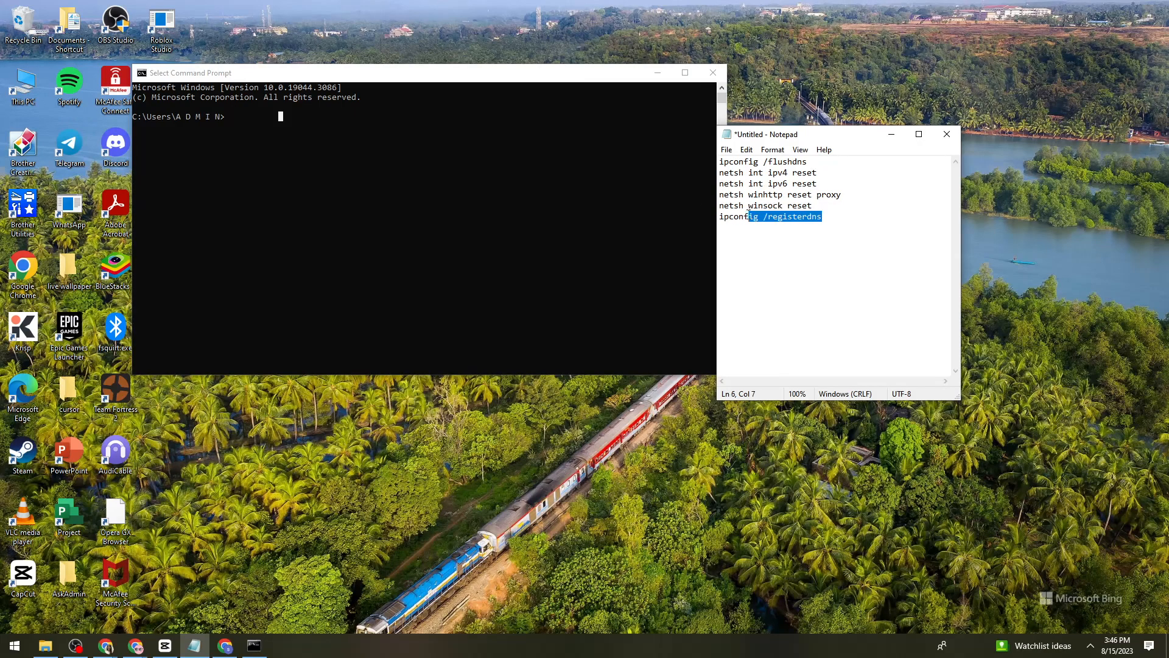
{"action": "left_click", "coordinate": [820, 217]}
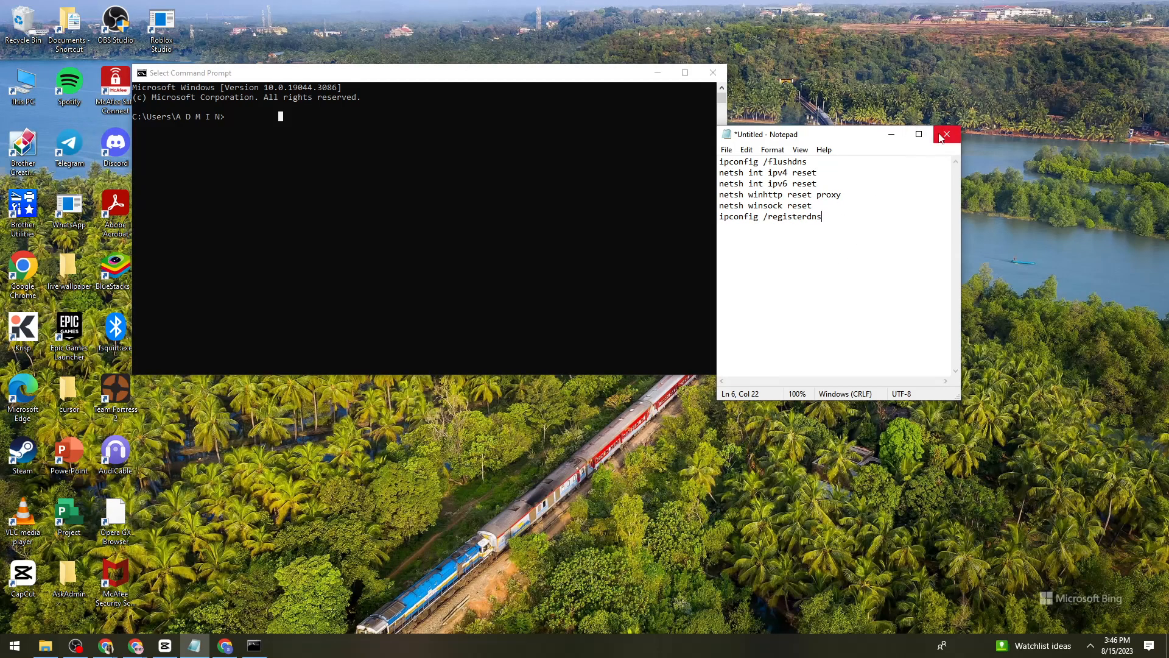
{"action": "mouse_move", "coordinate": [938, 144]}
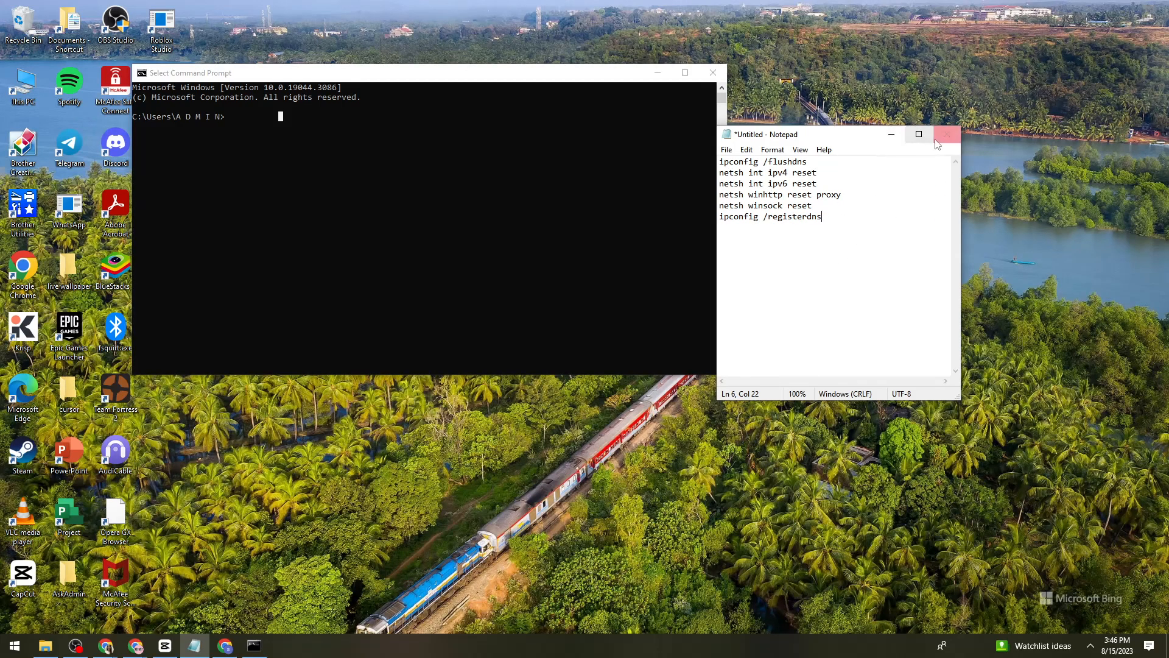
{"action": "left_click", "coordinate": [945, 134]}
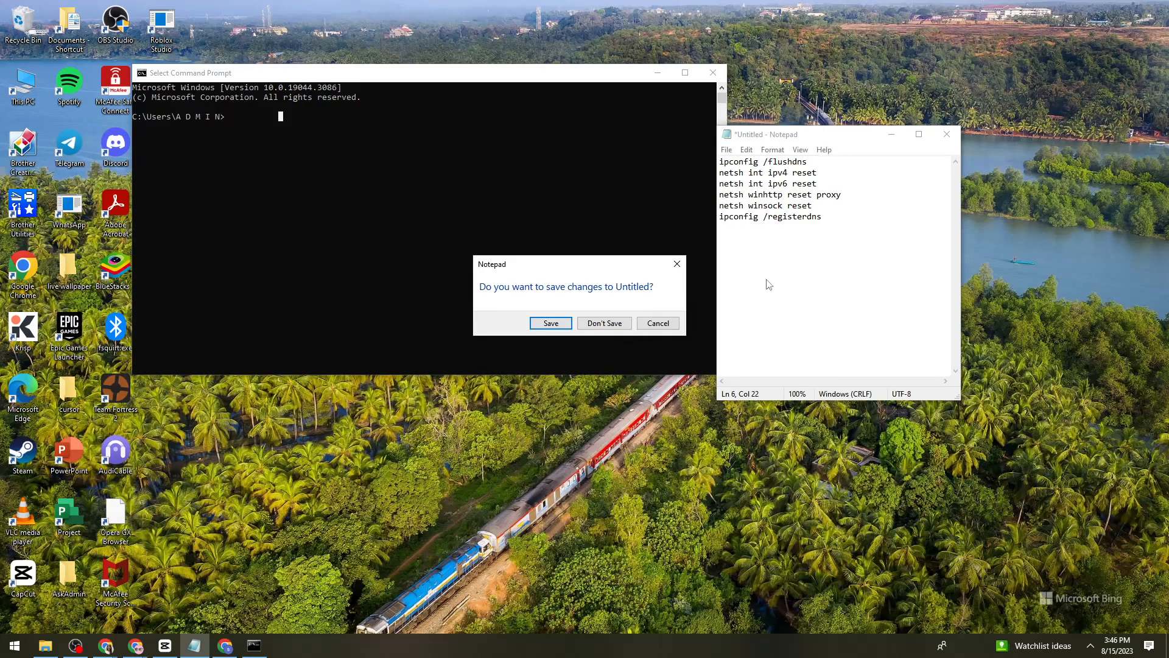
{"action": "mouse_move", "coordinate": [755, 294]}
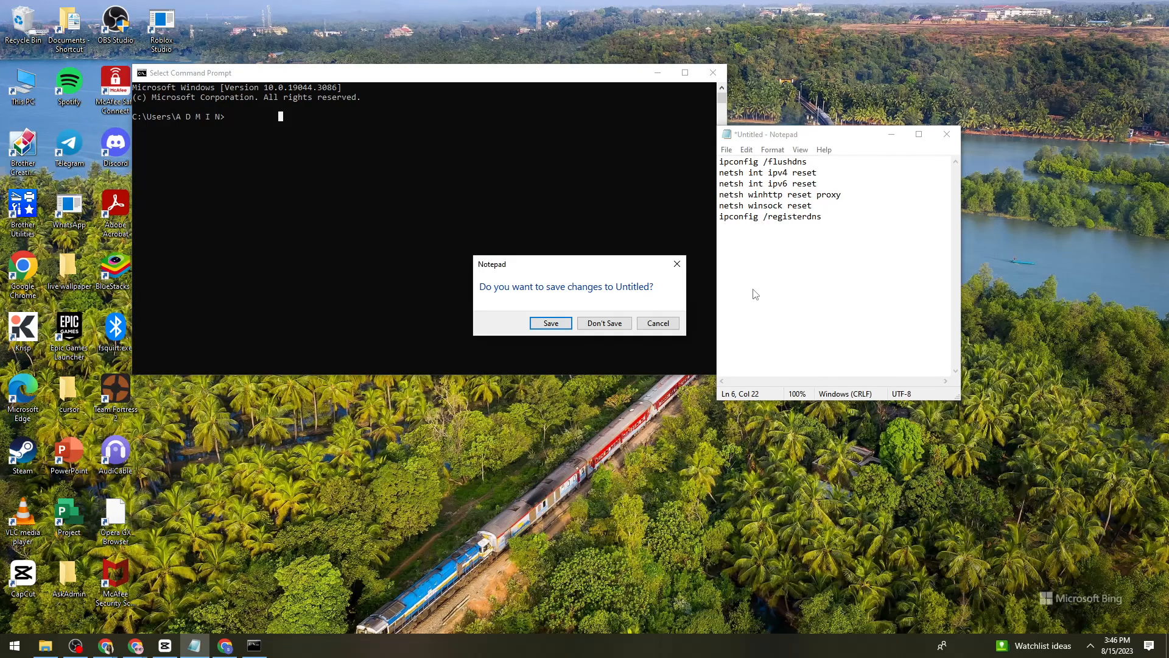
{"action": "mouse_move", "coordinate": [755, 294]}
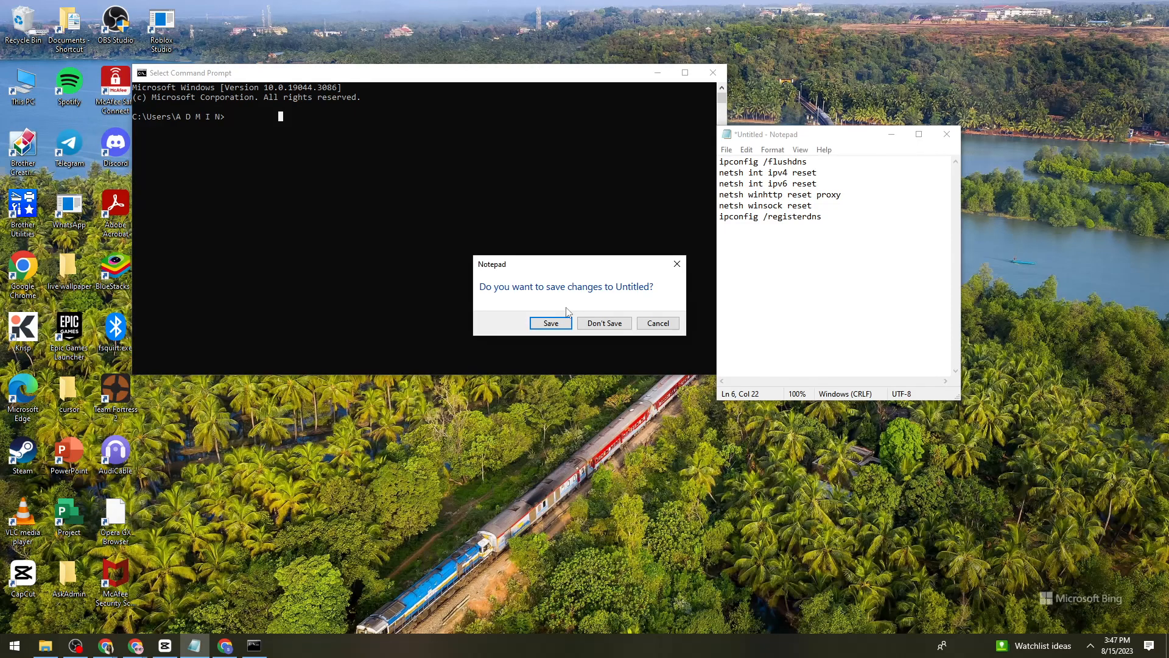
{"action": "mouse_move", "coordinate": [541, 300]}
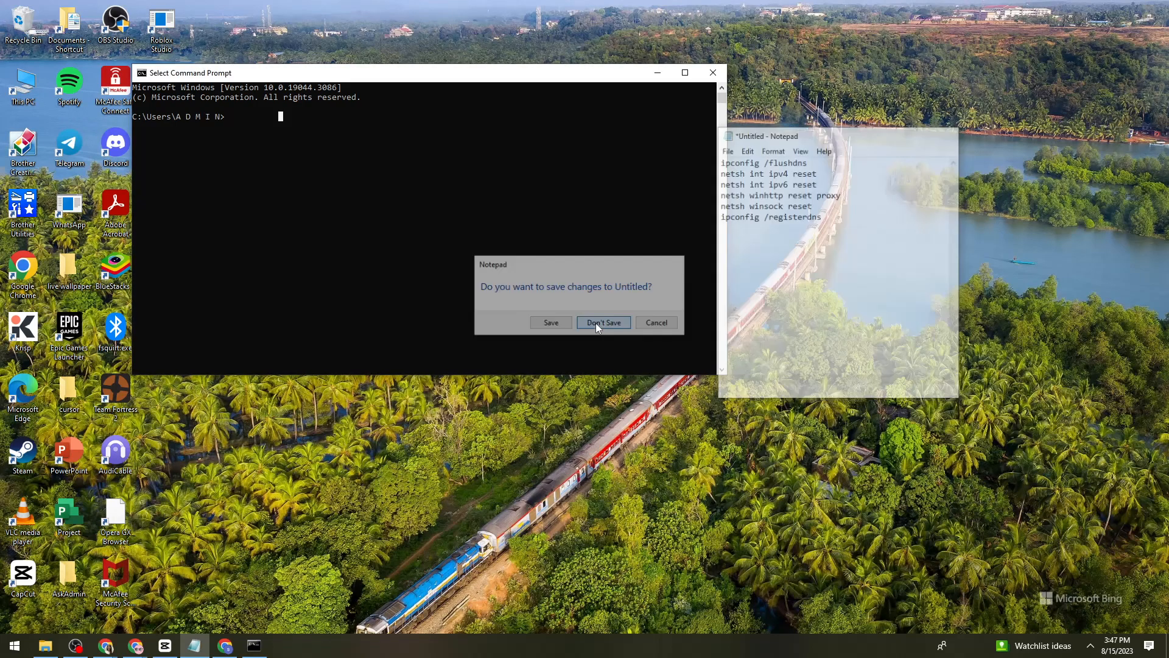
Discard the unsaved command list with Don't Save, leaving only the desktop
{"action": "left_click", "coordinate": [603, 322]}
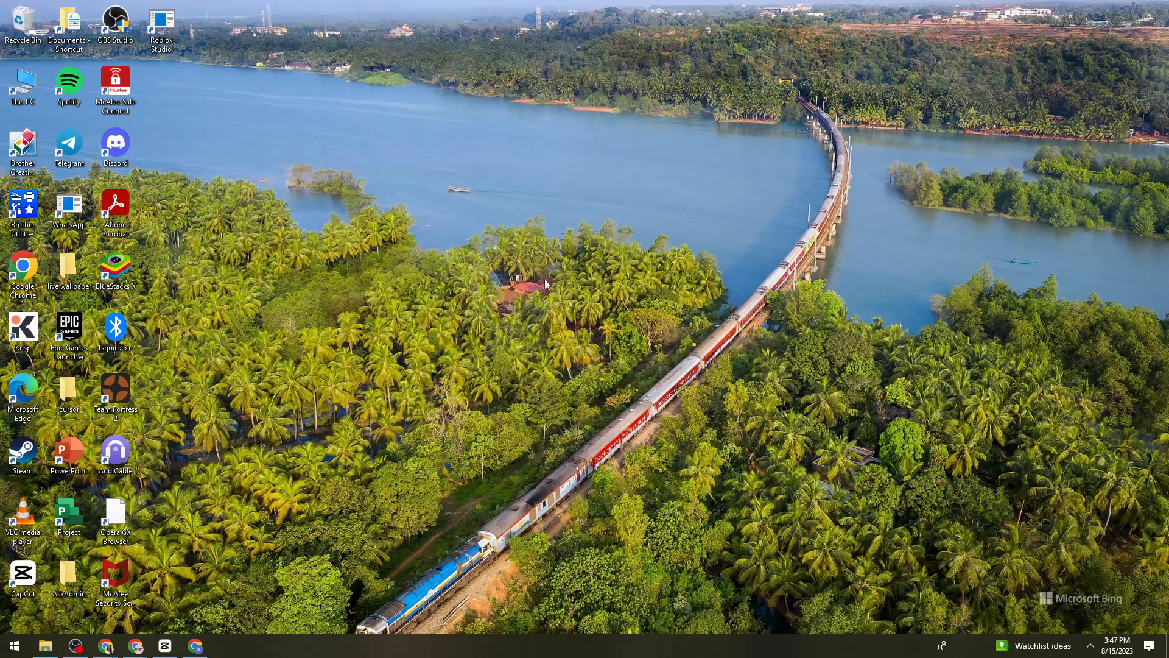
{"action": "mouse_move", "coordinate": [545, 288]}
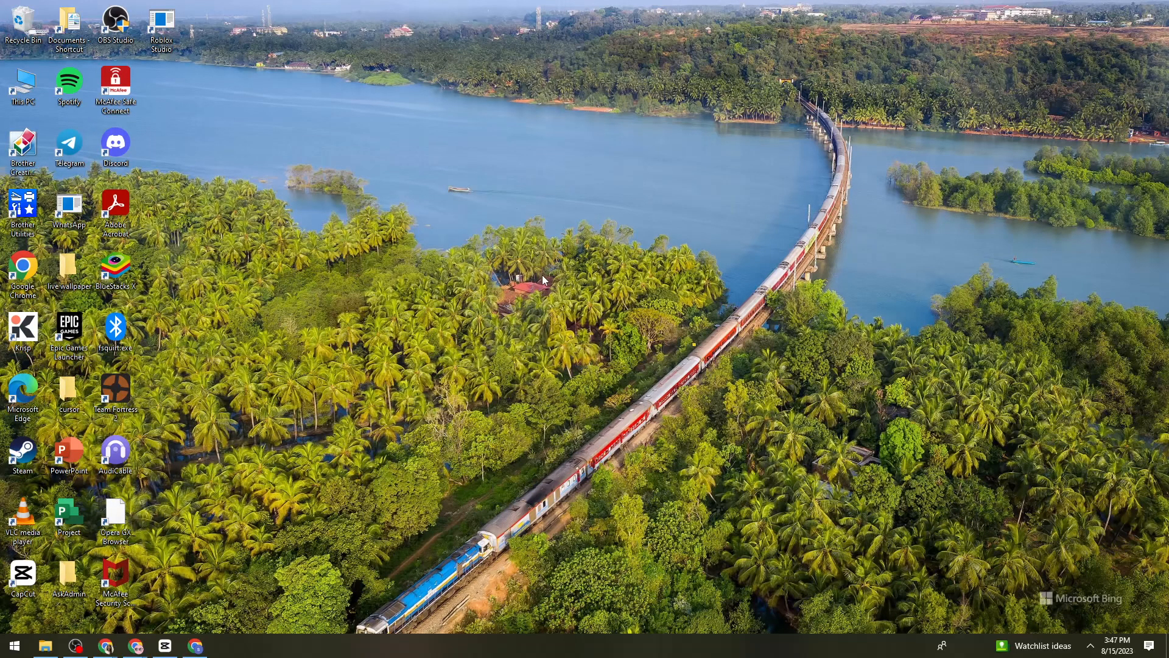
{"action": "mouse_move", "coordinate": [542, 290]}
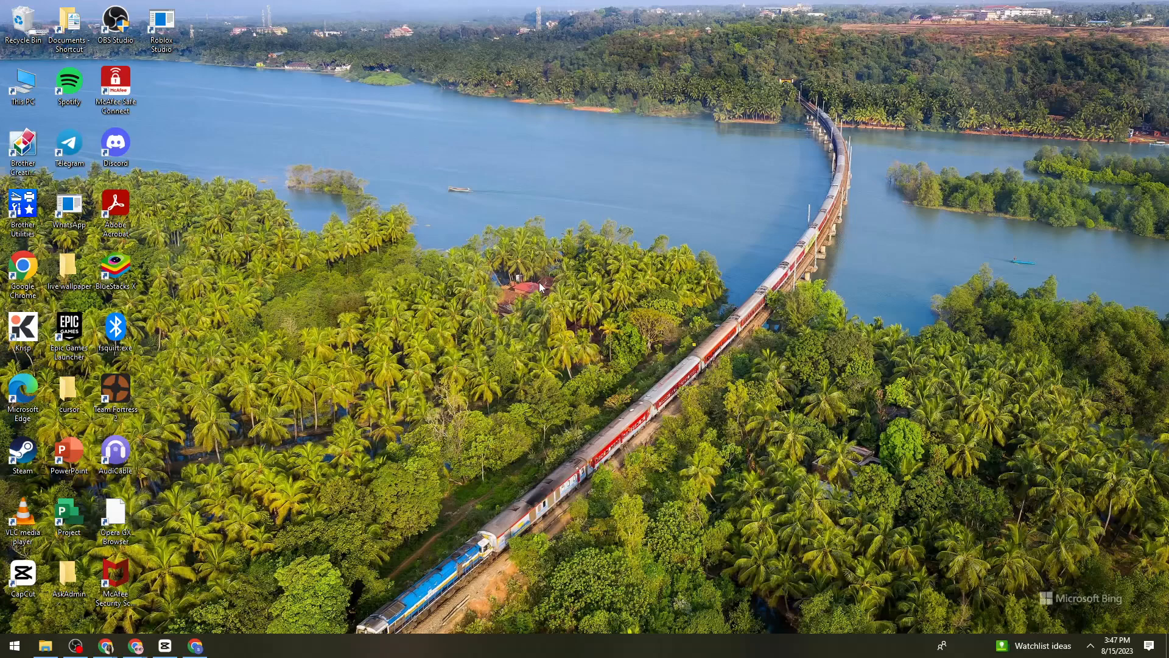
{"action": "mouse_move", "coordinate": [544, 285]}
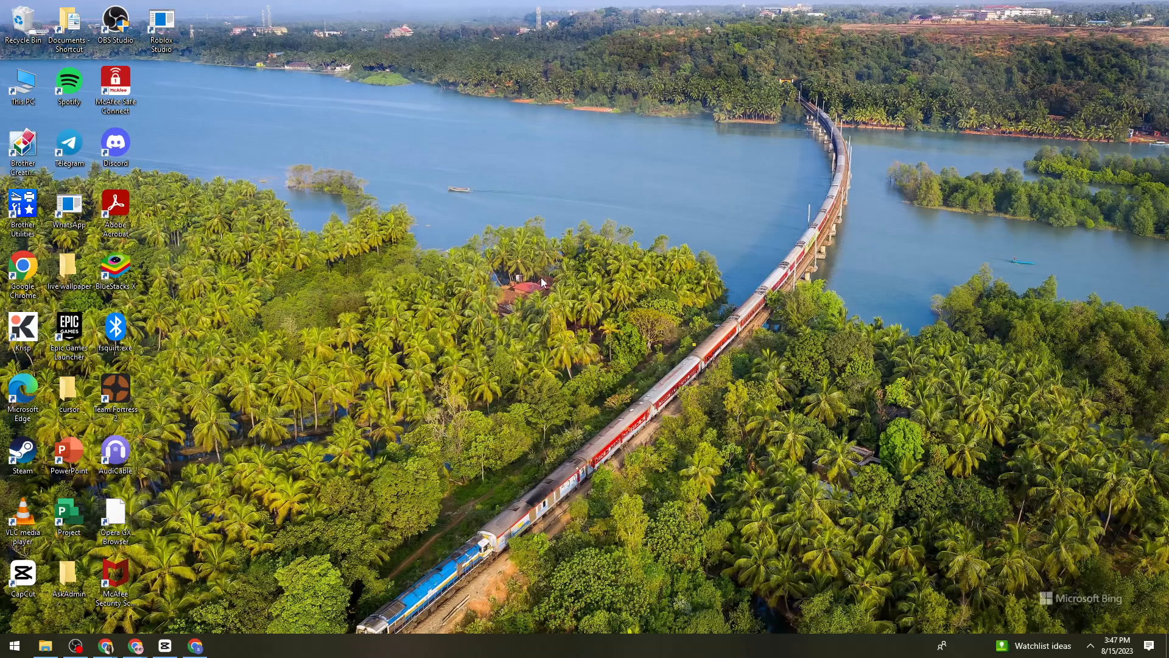